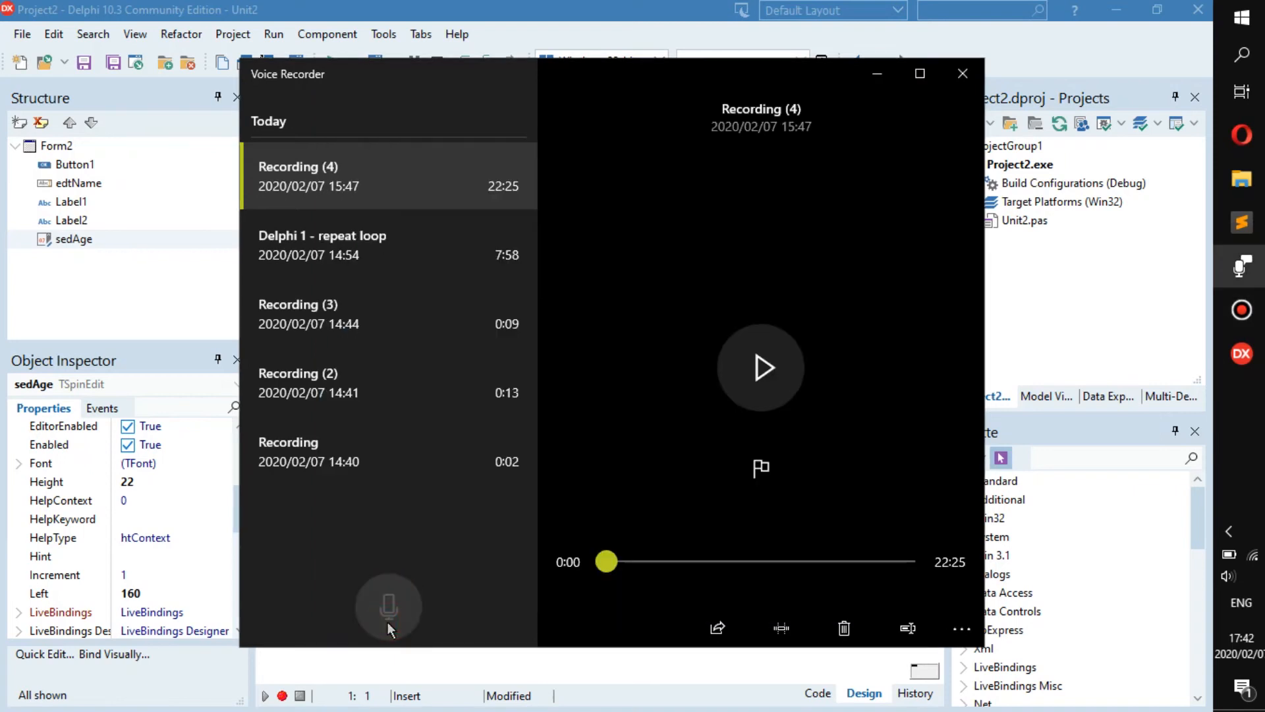
# Step: Minimize the Voice Recorder and Bandicam windows to reveal the Form2 designer
pyautogui.click(389, 607)
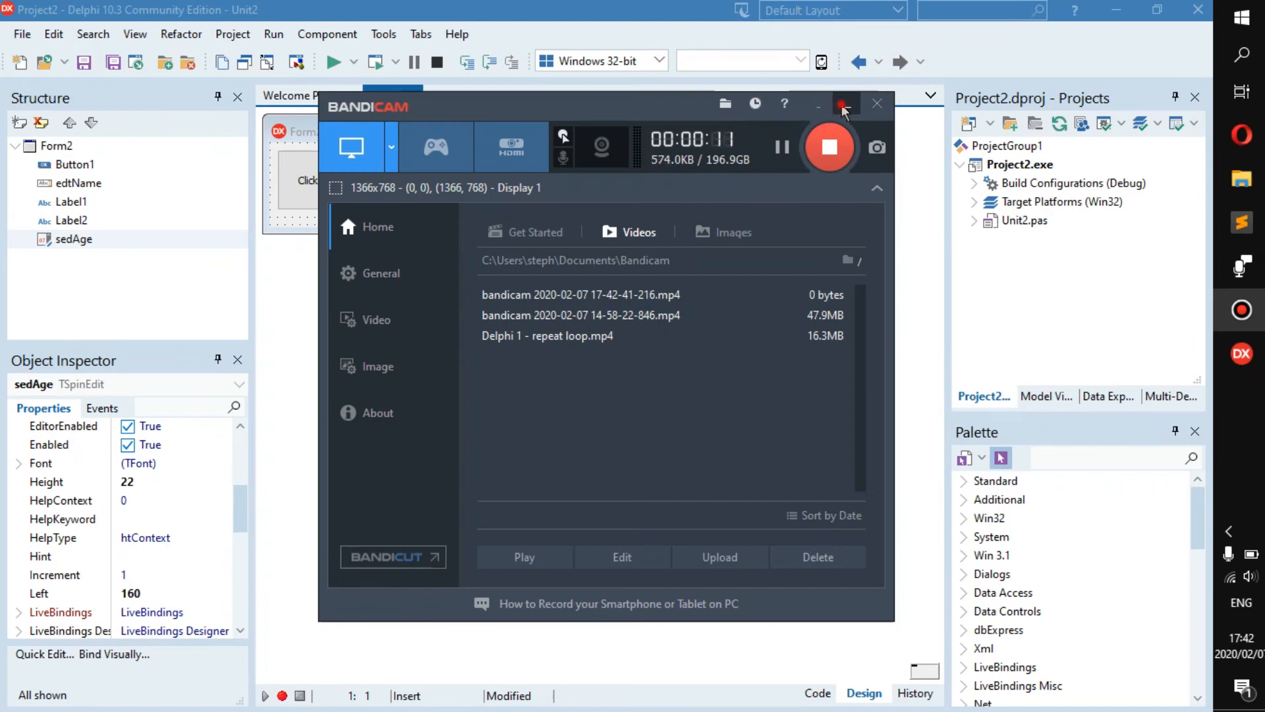
pyautogui.click(844, 104)
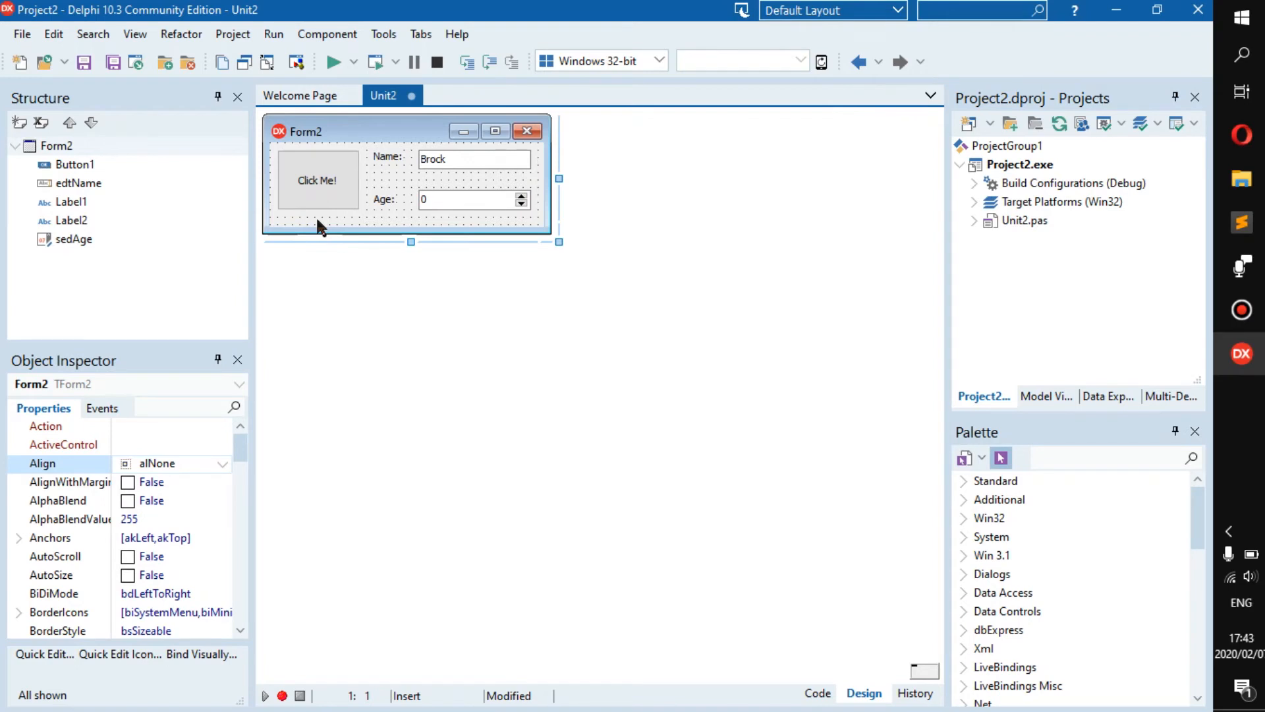
pyautogui.moveTo(597, 314)
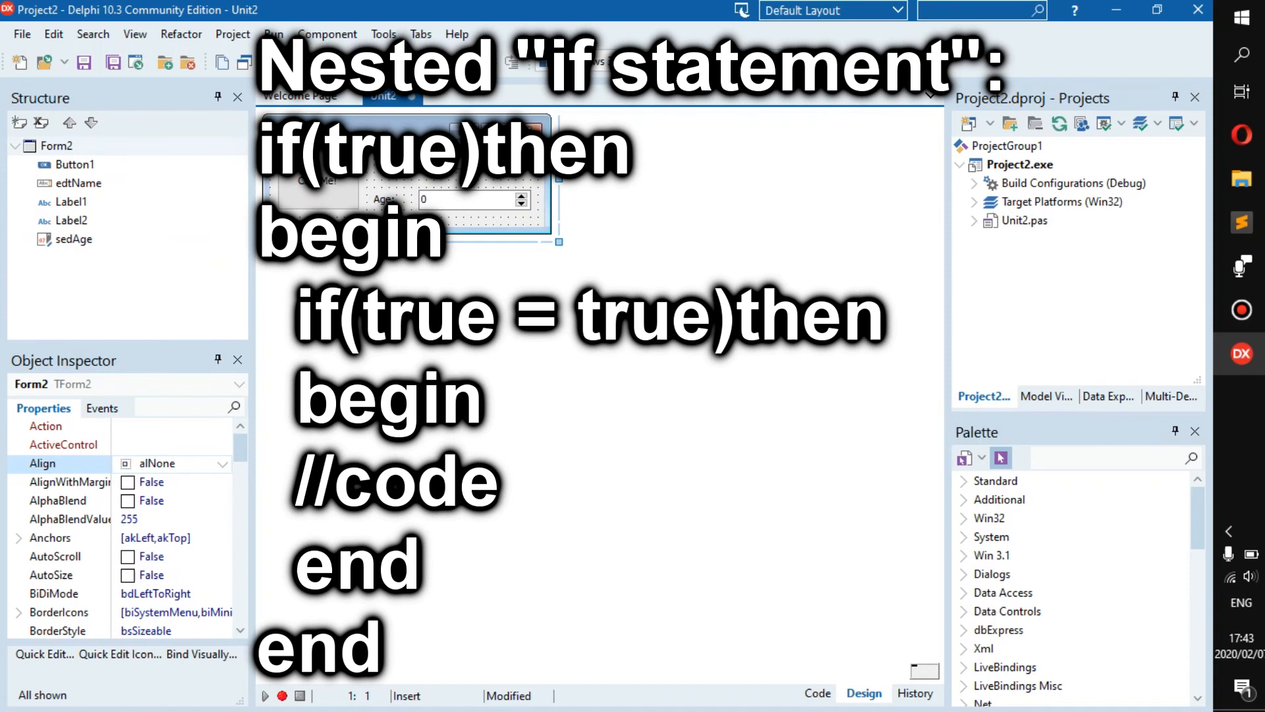
pyautogui.moveTo(520, 198)
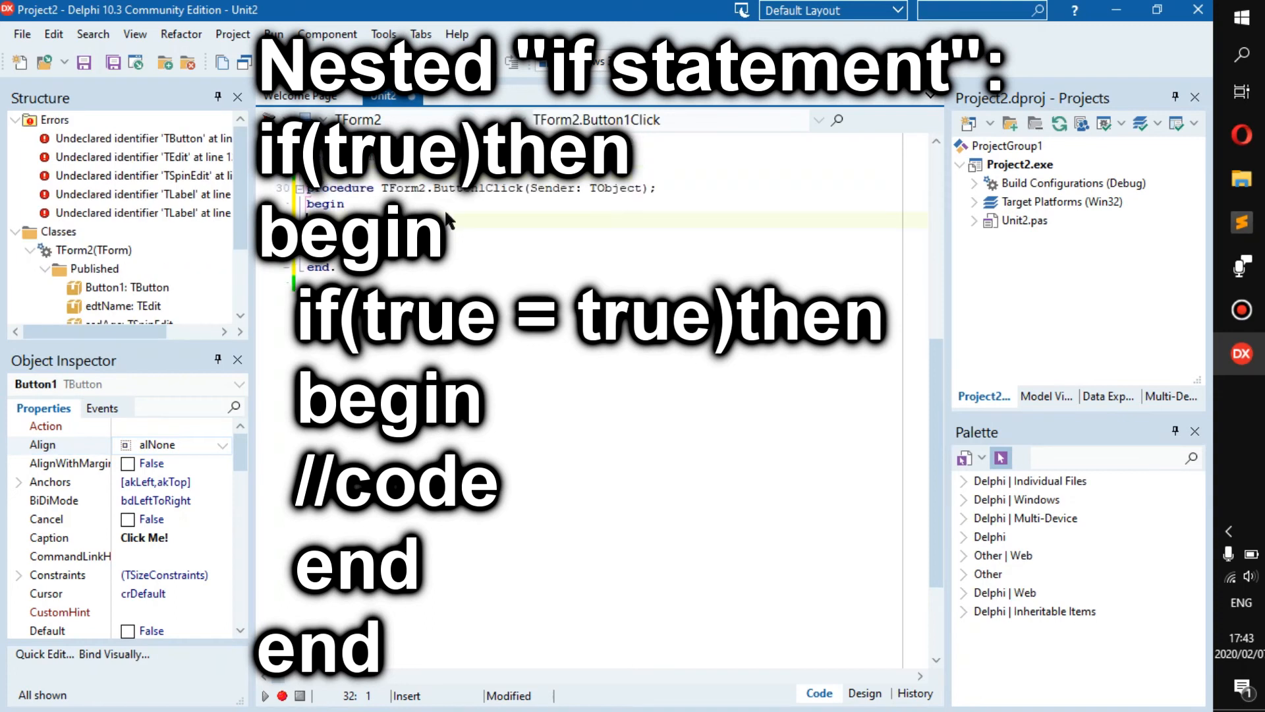
# Step: Create the Click Me! button's Button1Click handler declaring sName: string and iAge: integer
pyautogui.click(862, 692)
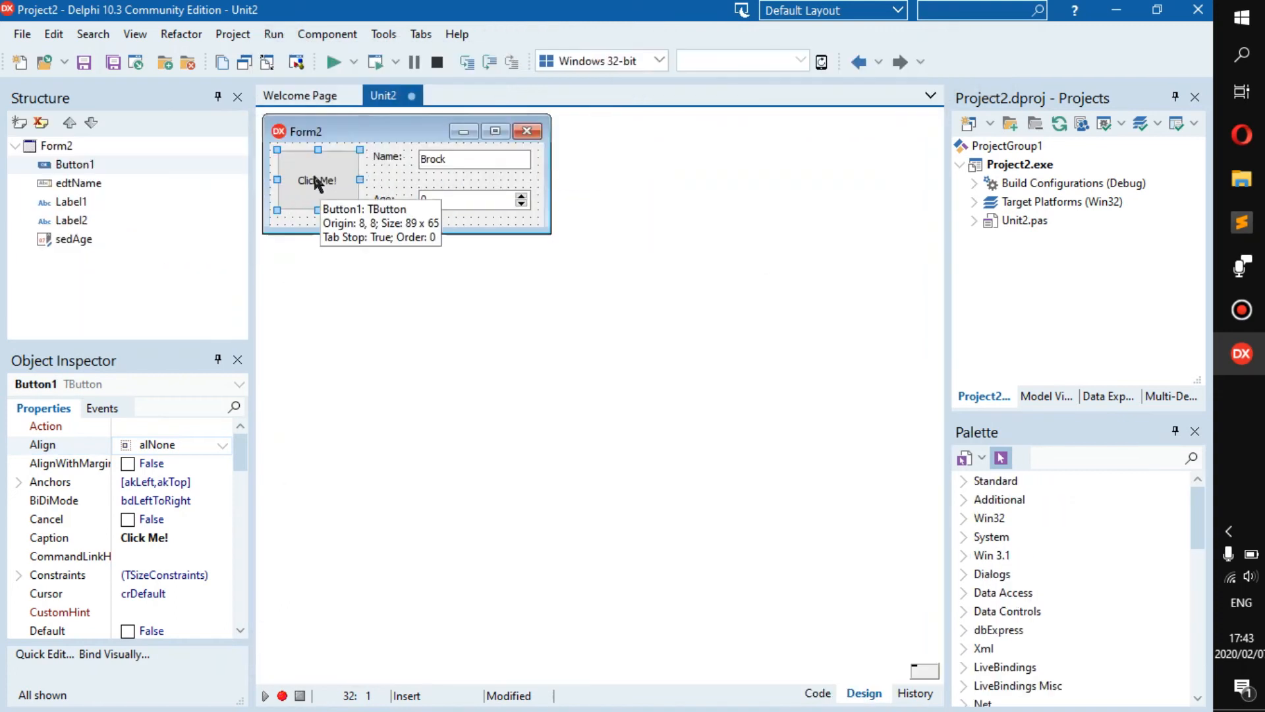
pyautogui.doubleClick(317, 181)
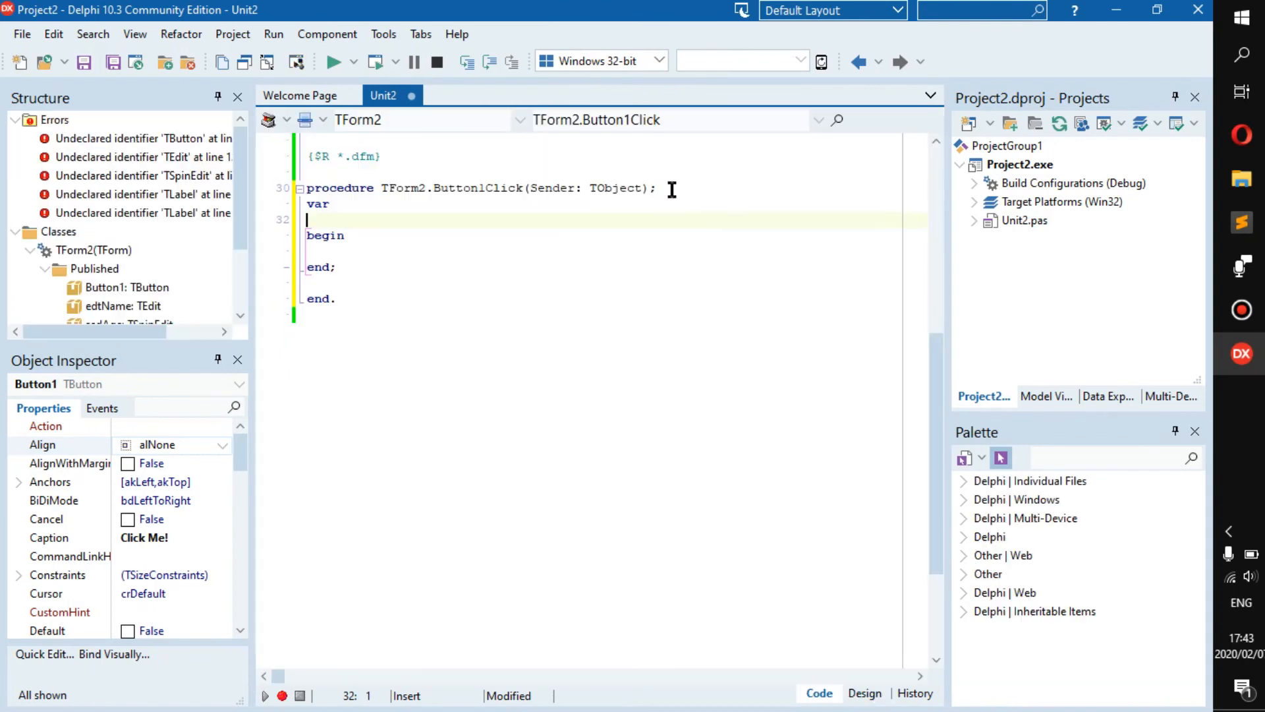
pyautogui.write('sName : string;')
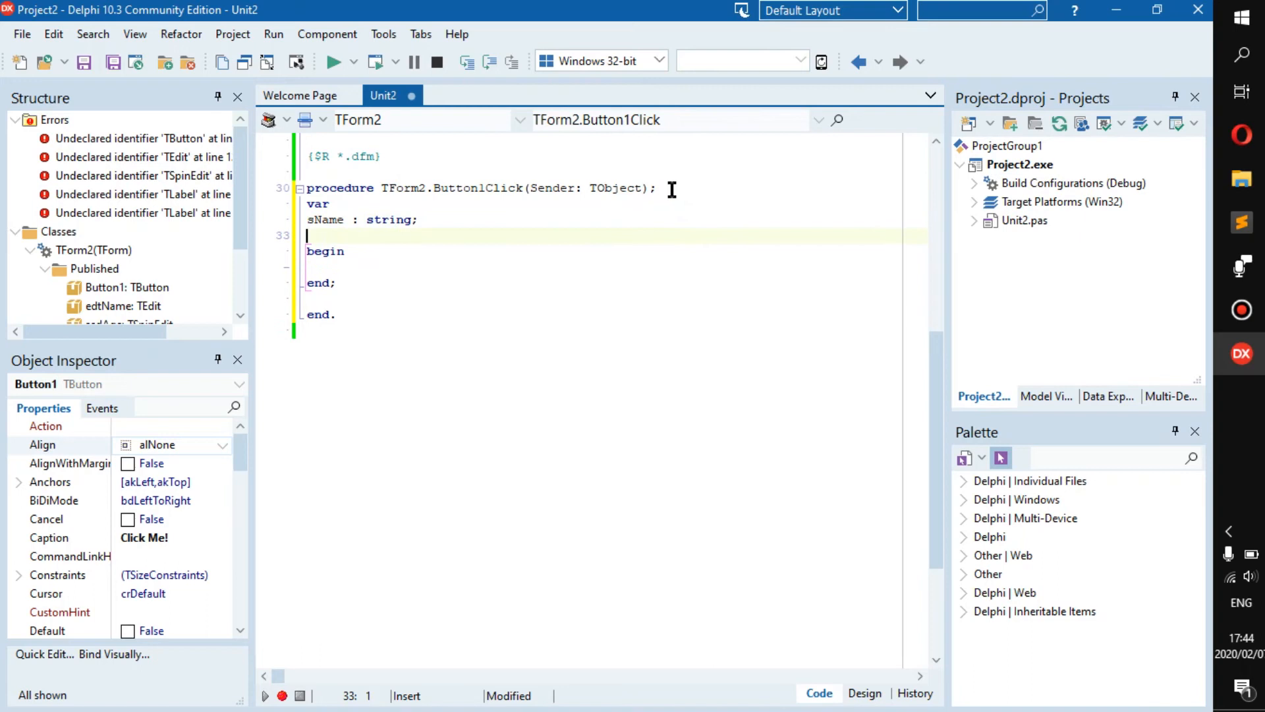
pyautogui.write('iAge :')
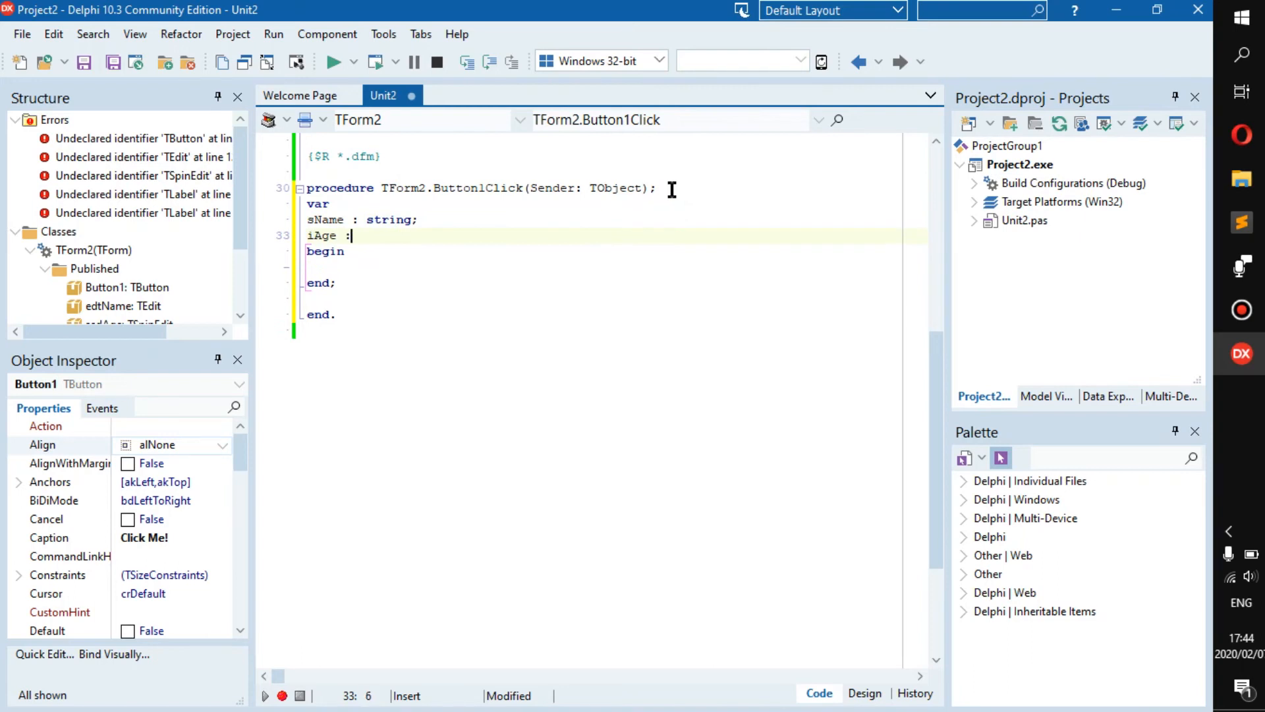
pyautogui.write('integ')
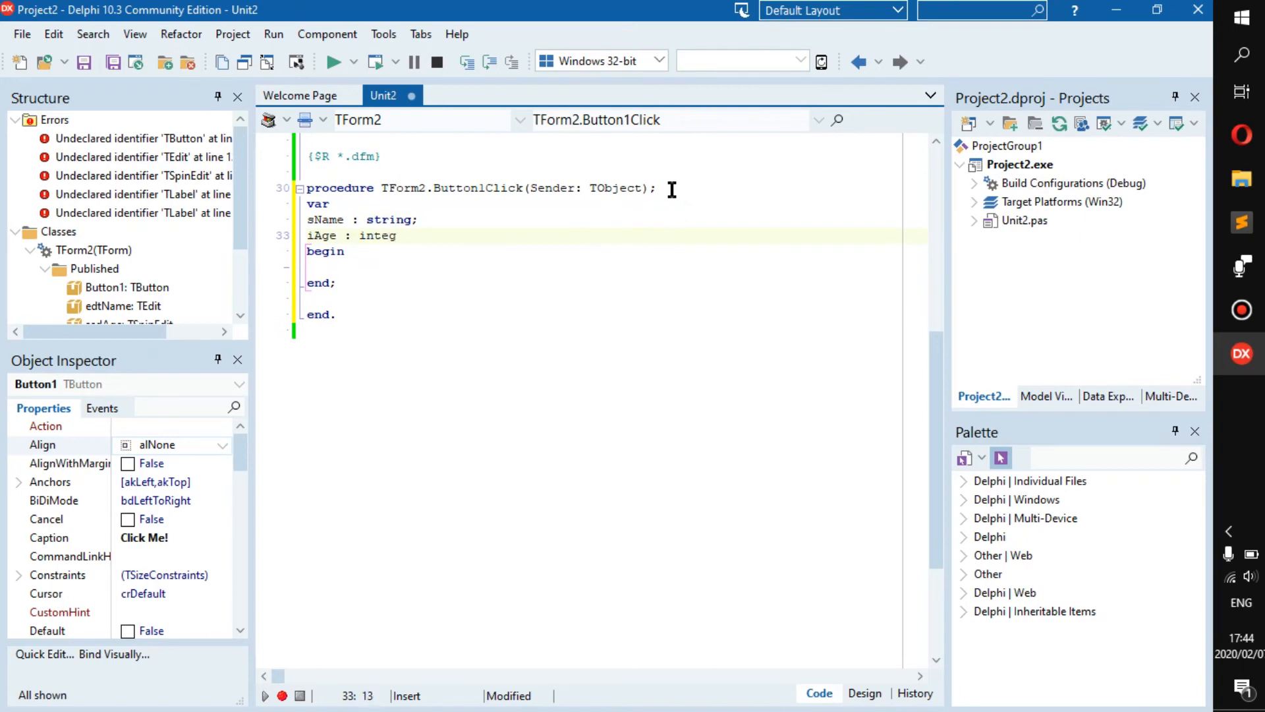
pyautogui.write('er;')
pyautogui.click(600, 267)
pyautogui.write('for I := Low to High do')
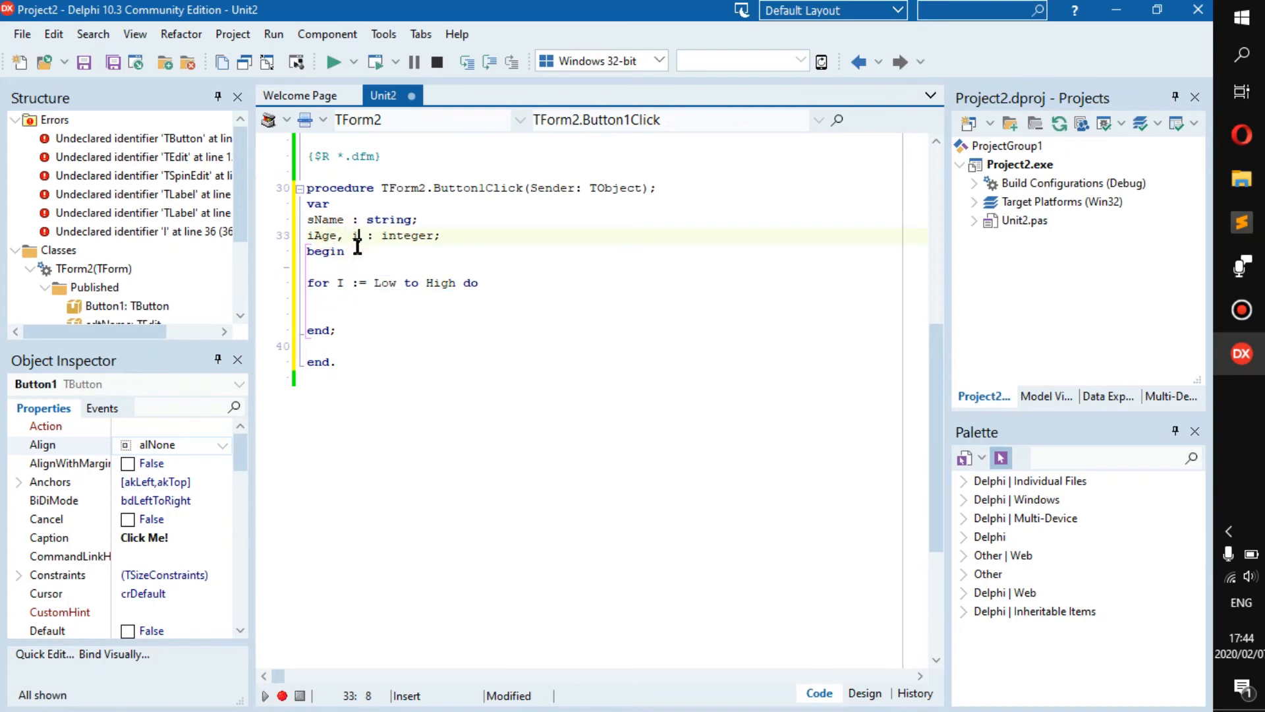
# Step: Add j to the integer declarations, start the loop at 0, and assign iAge := sedAge.Value
pyautogui.write(', j')
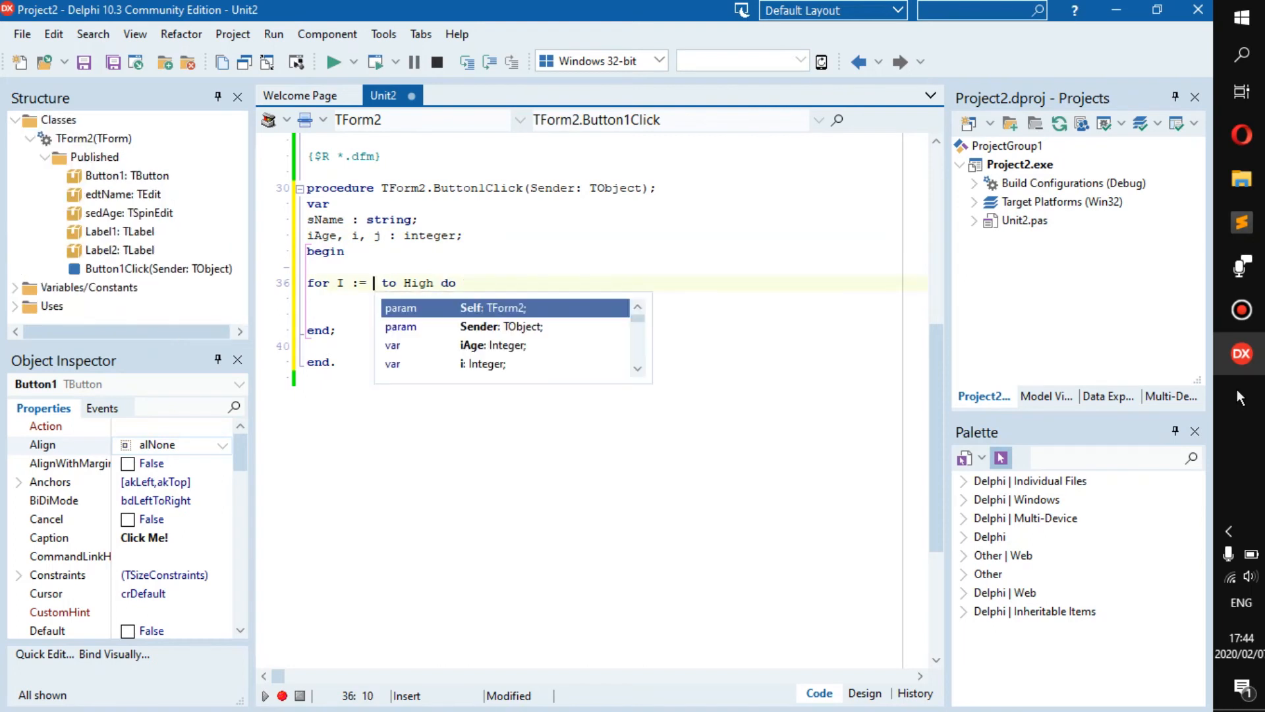
pyautogui.write('0')
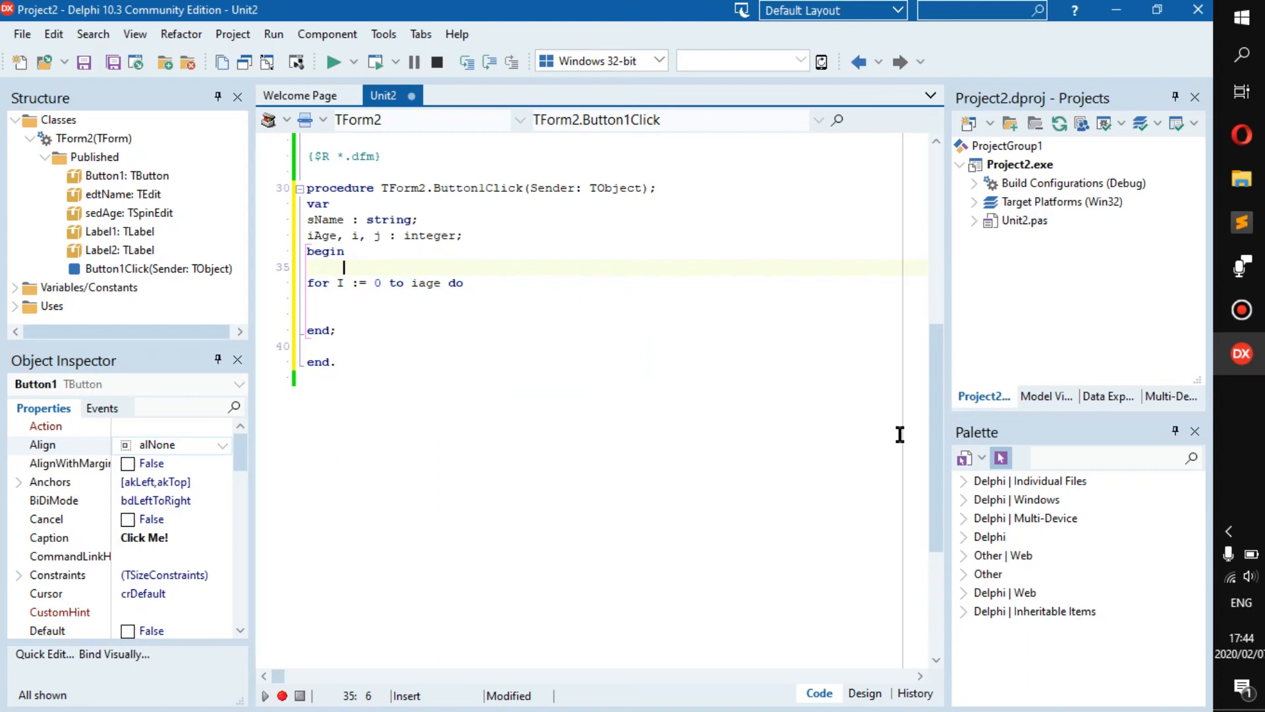
pyautogui.write('i')
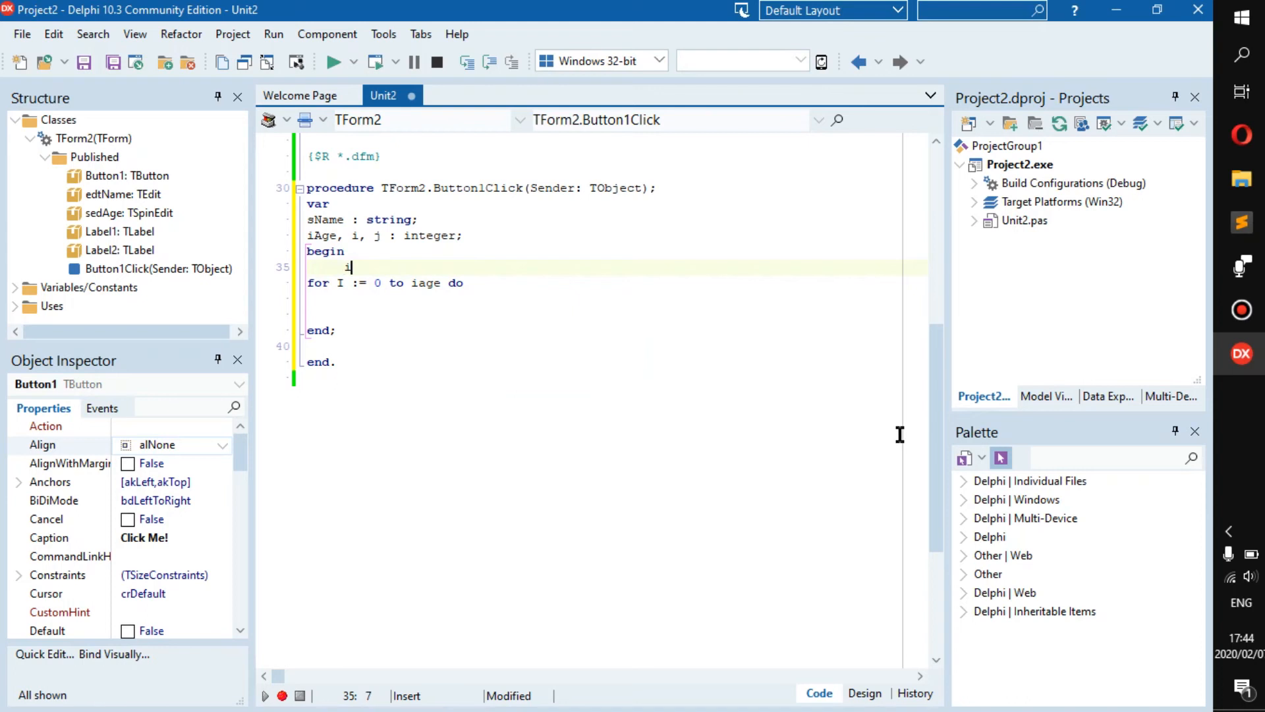
pyautogui.write('Age :=')
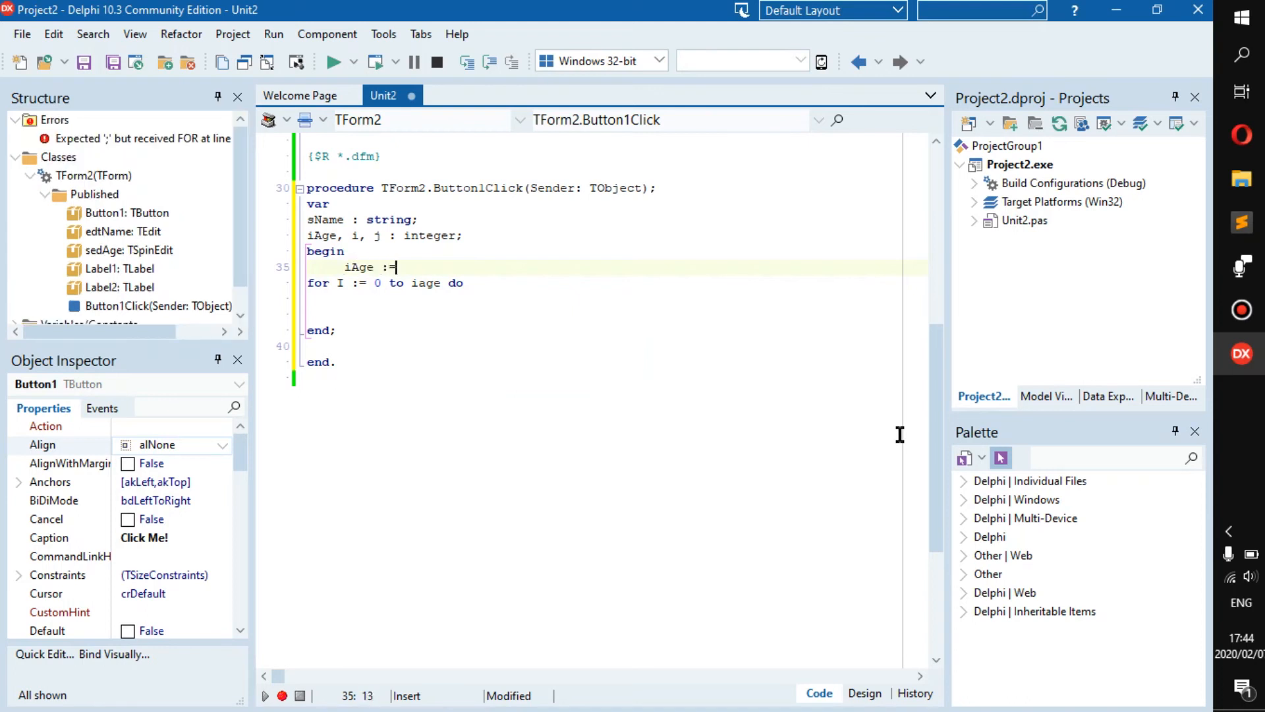
pyautogui.write('" "')
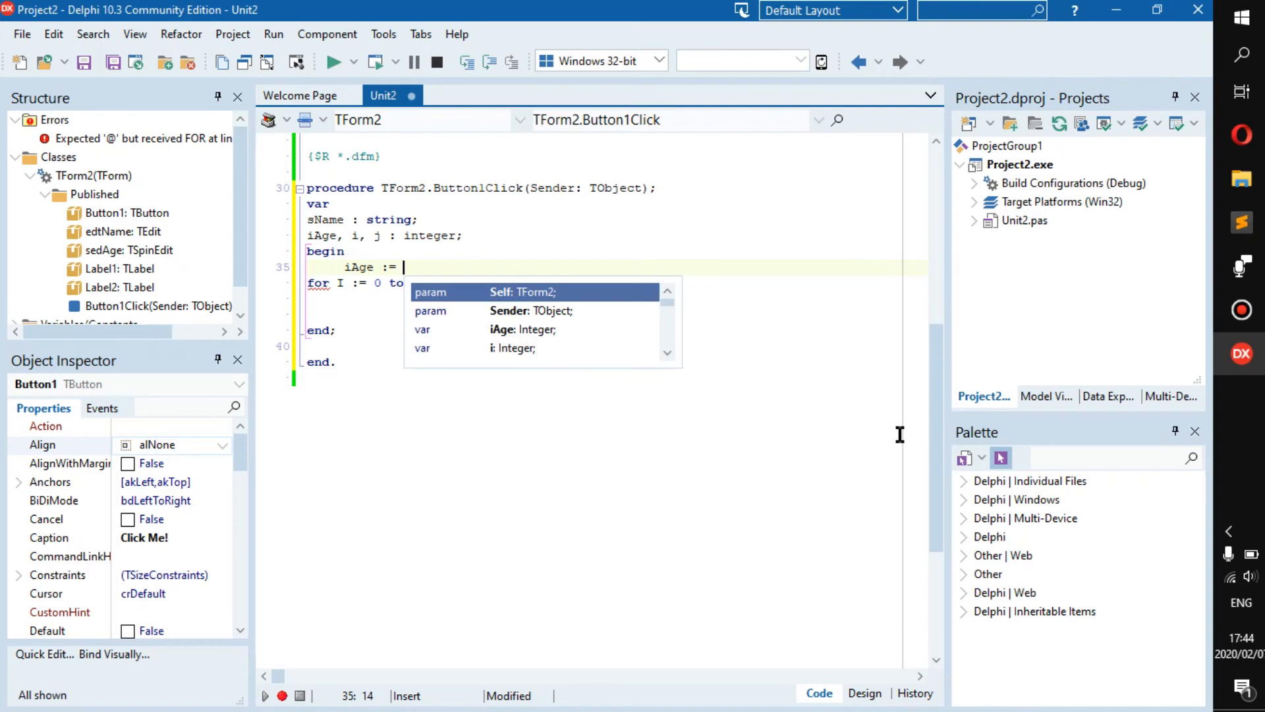
pyautogui.write('sedAge')
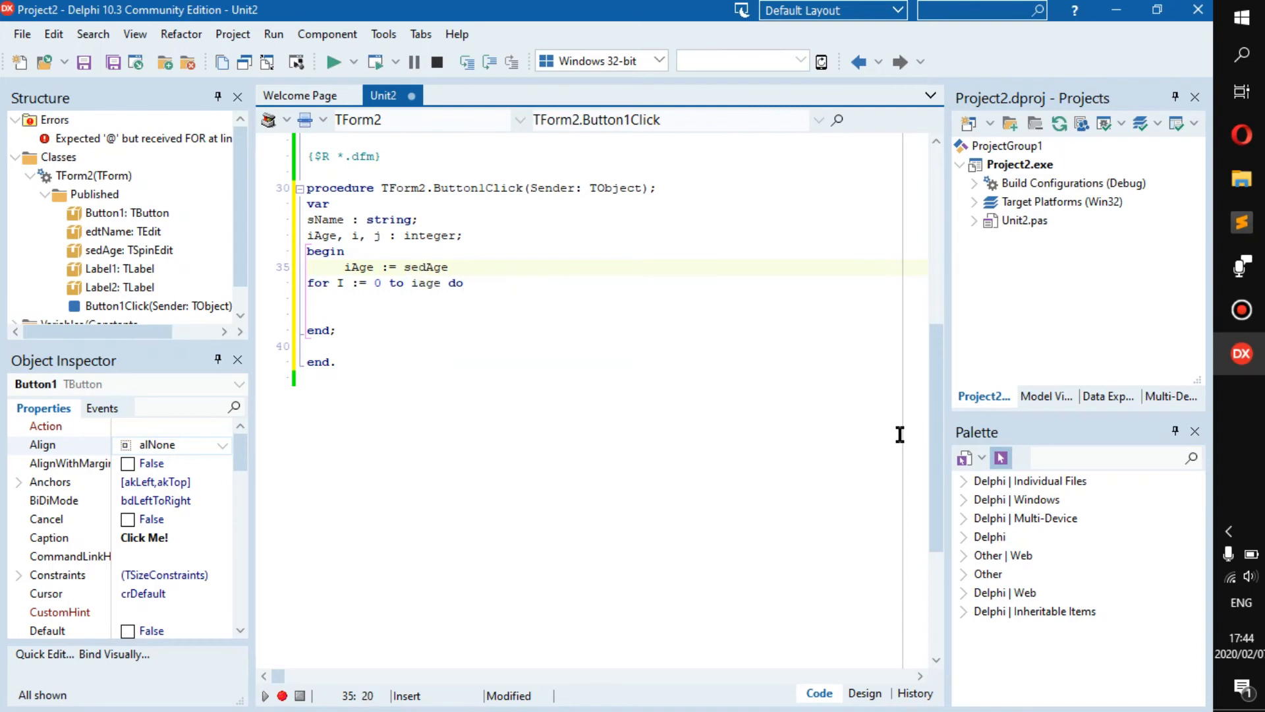
pyautogui.write('.Value;')
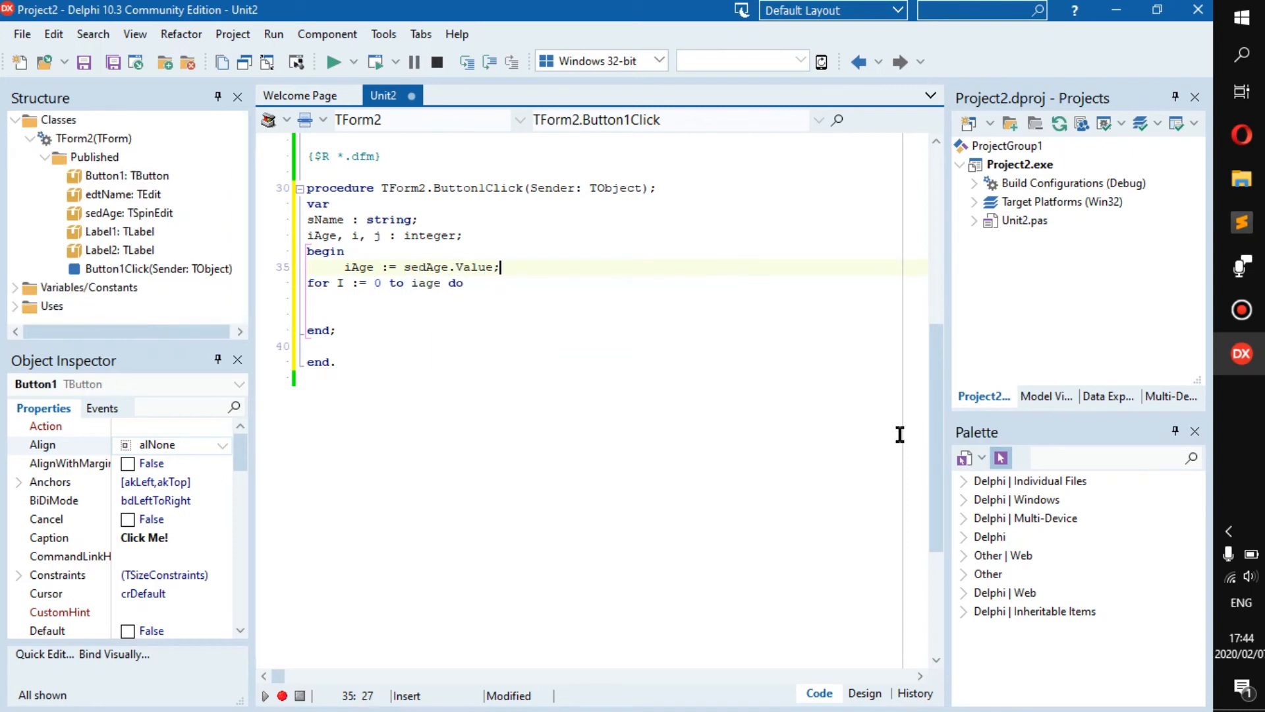
# Step: Assign sName := edtName.Text in Button1Click
pyautogui.write('s')
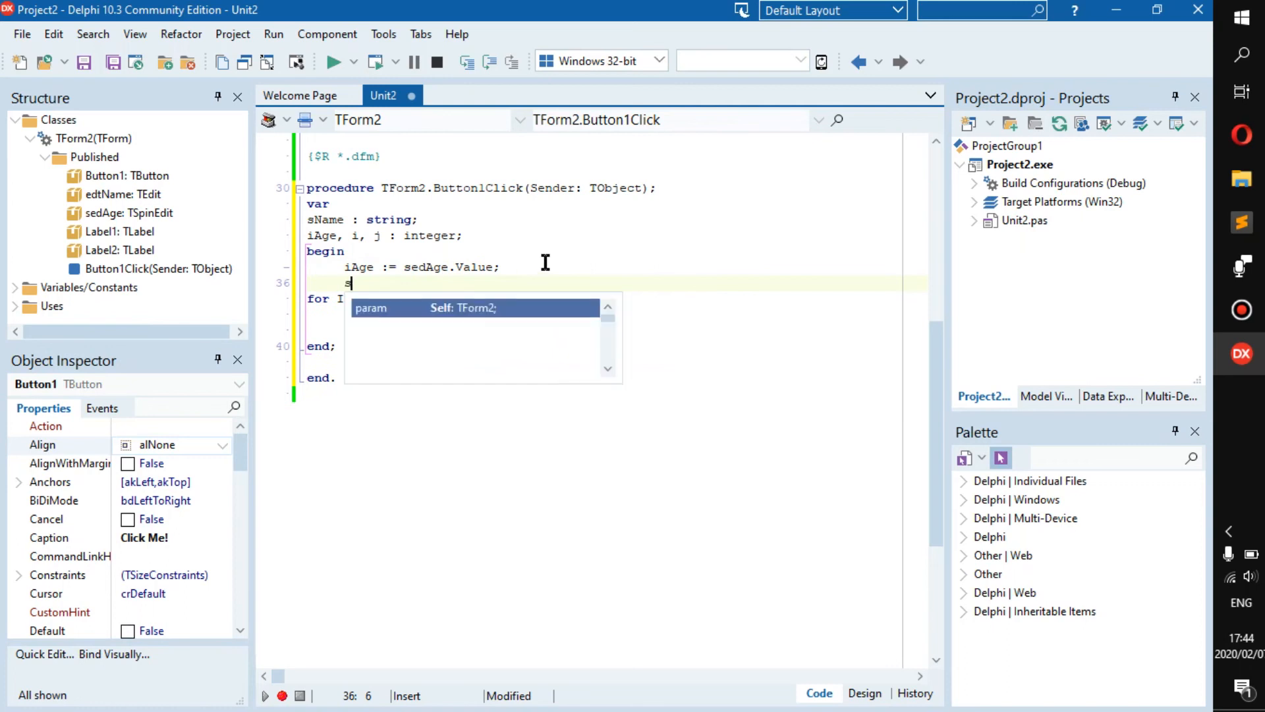
pyautogui.write('Name :=')
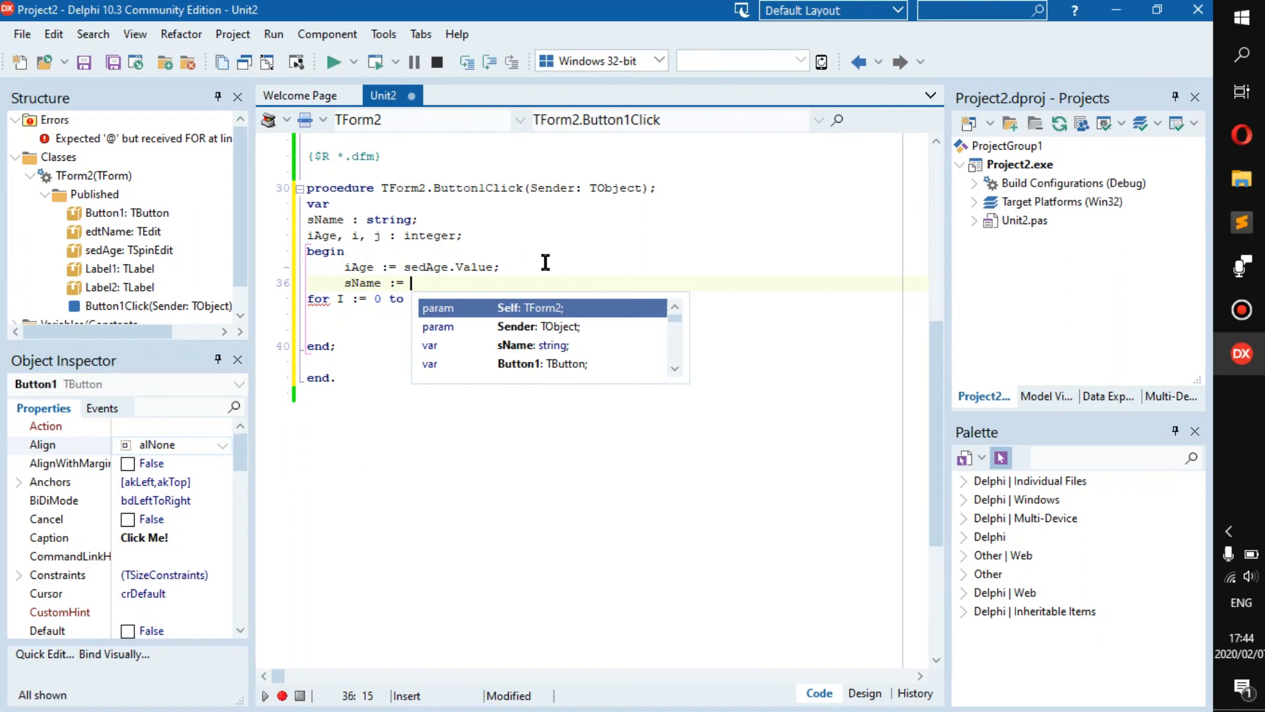
pyautogui.write('edtName.')
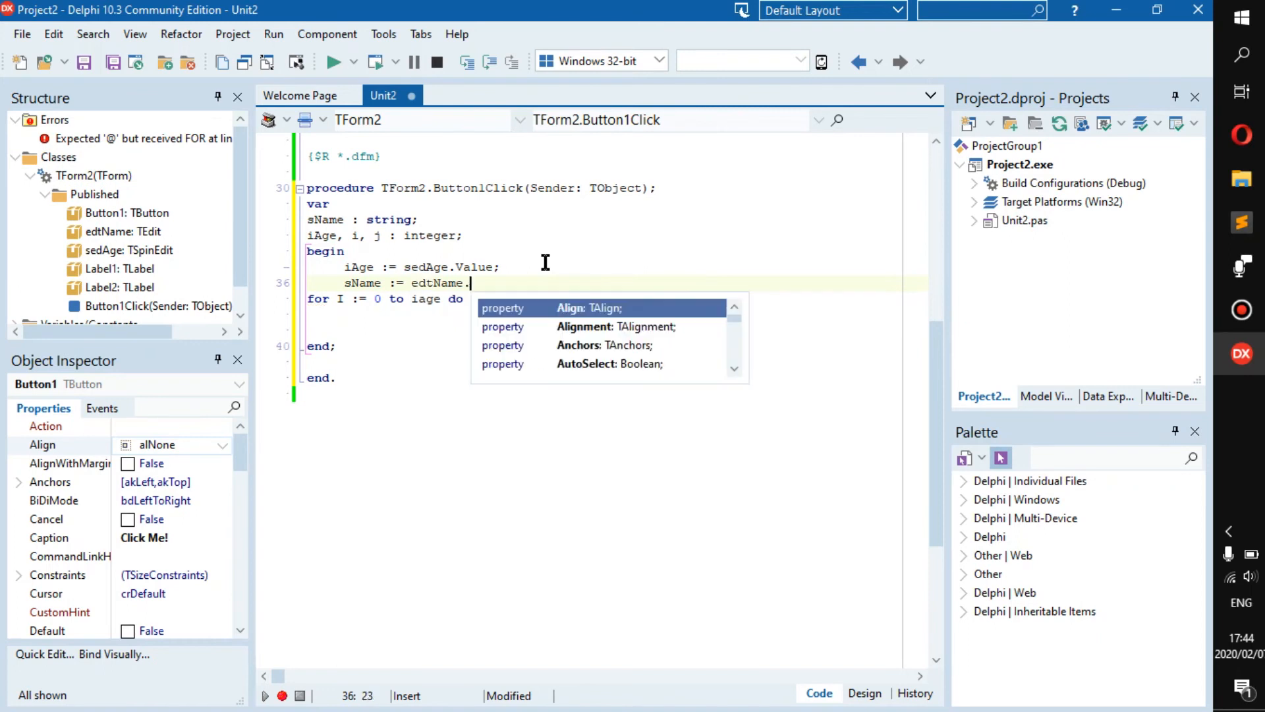
pyautogui.write('Text;')
pyautogui.write('begin')
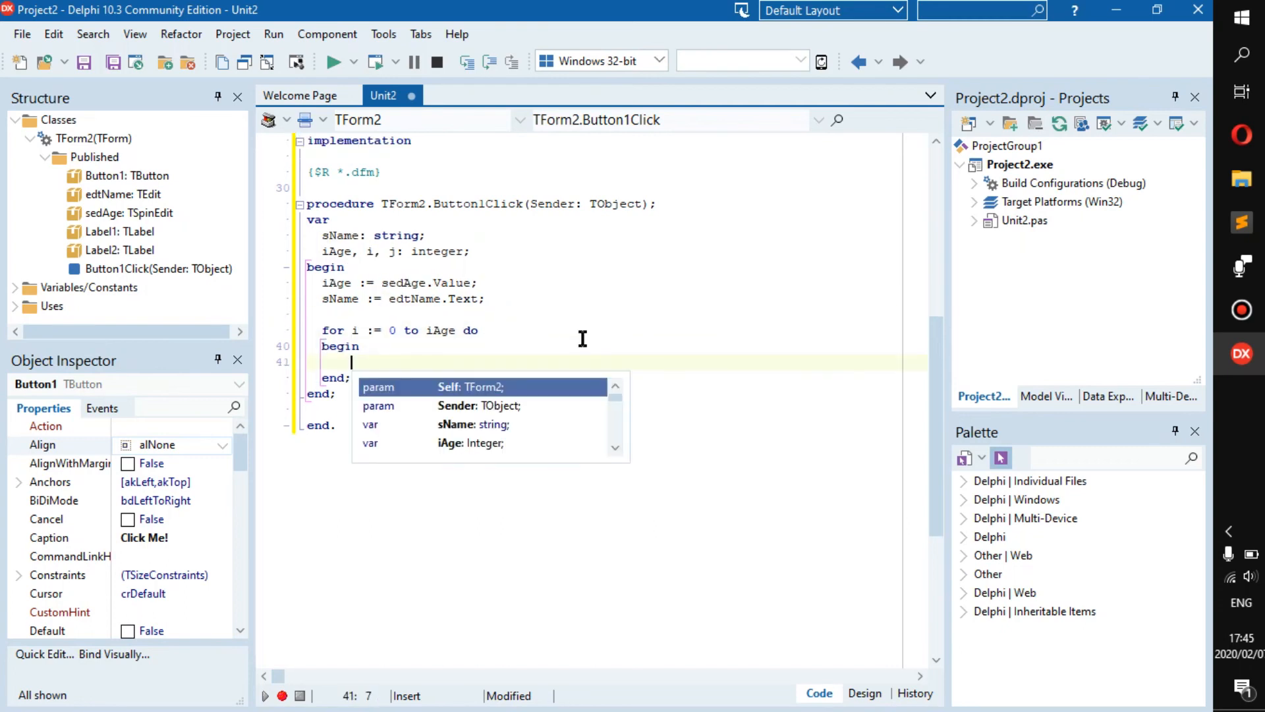
# Step: Add ShowMessage(sName) inside the outer loop
pyautogui.write('s')
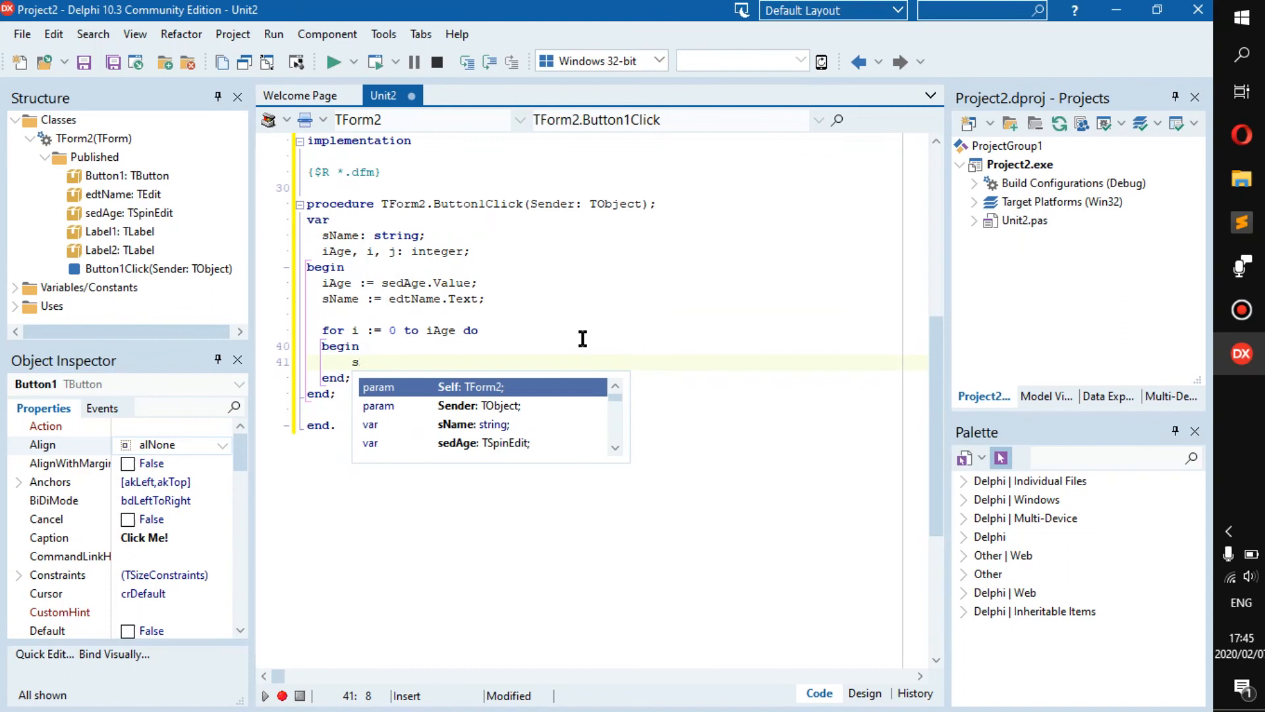
pyautogui.write('ShowMessage();')
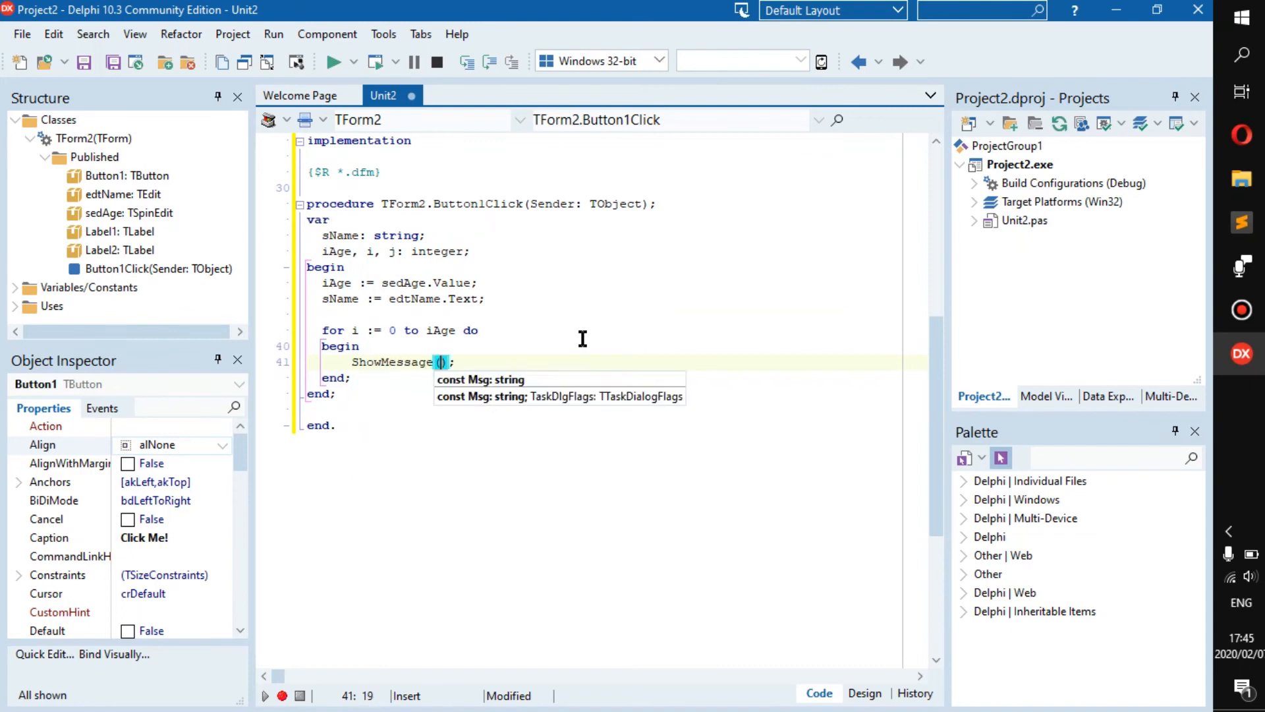
pyautogui.write('sna')
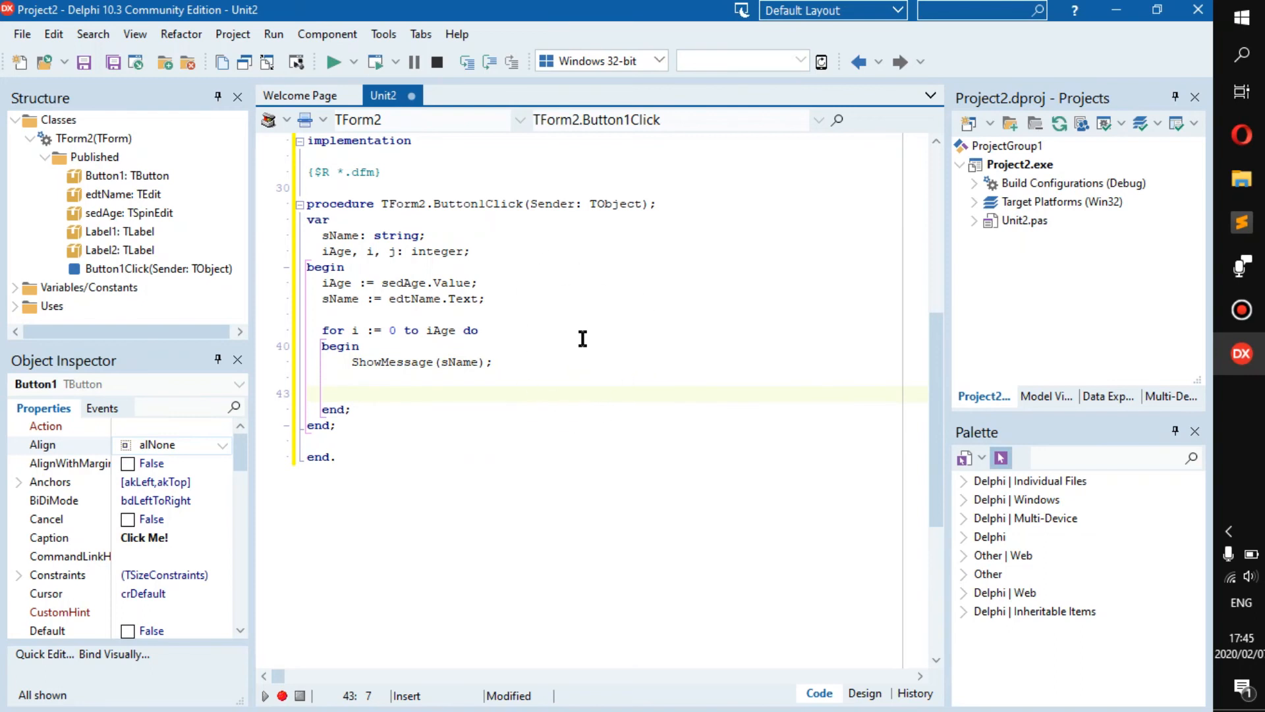
# Step: Add the nested loop header for j := Length(sName) to 40 do
pyautogui.write('for  := Low to High do')
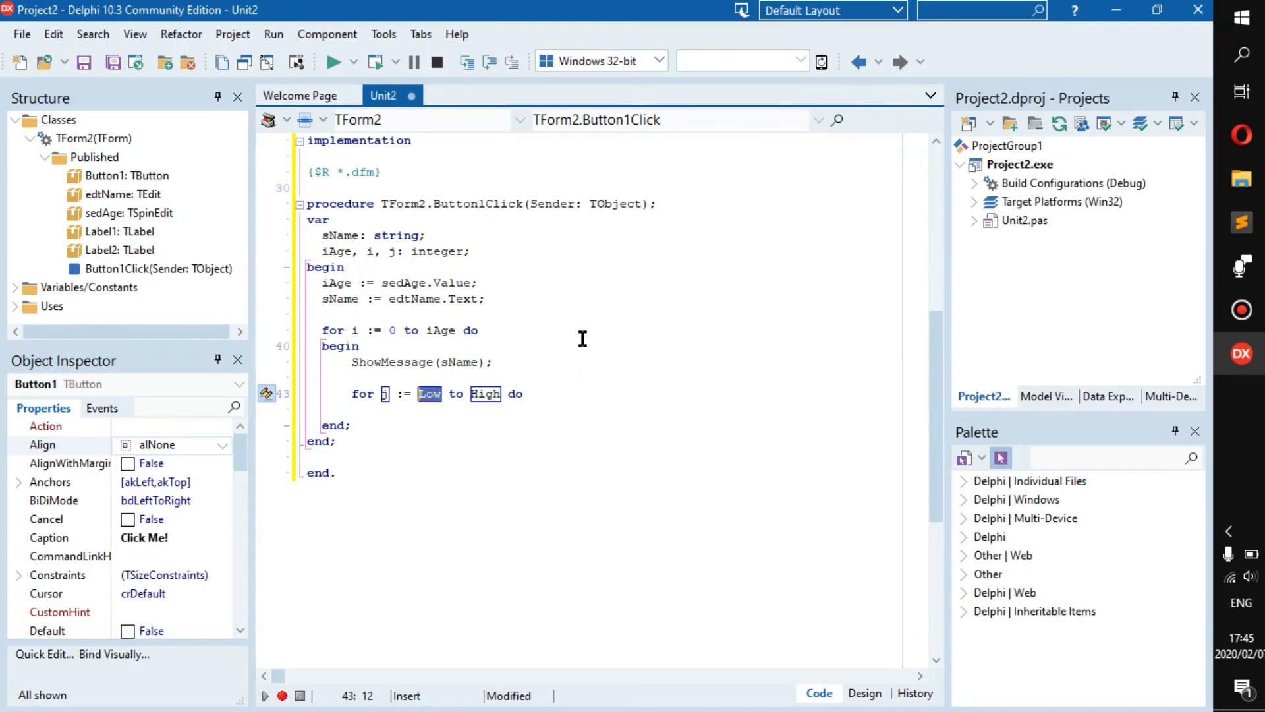
pyautogui.press('Delete')
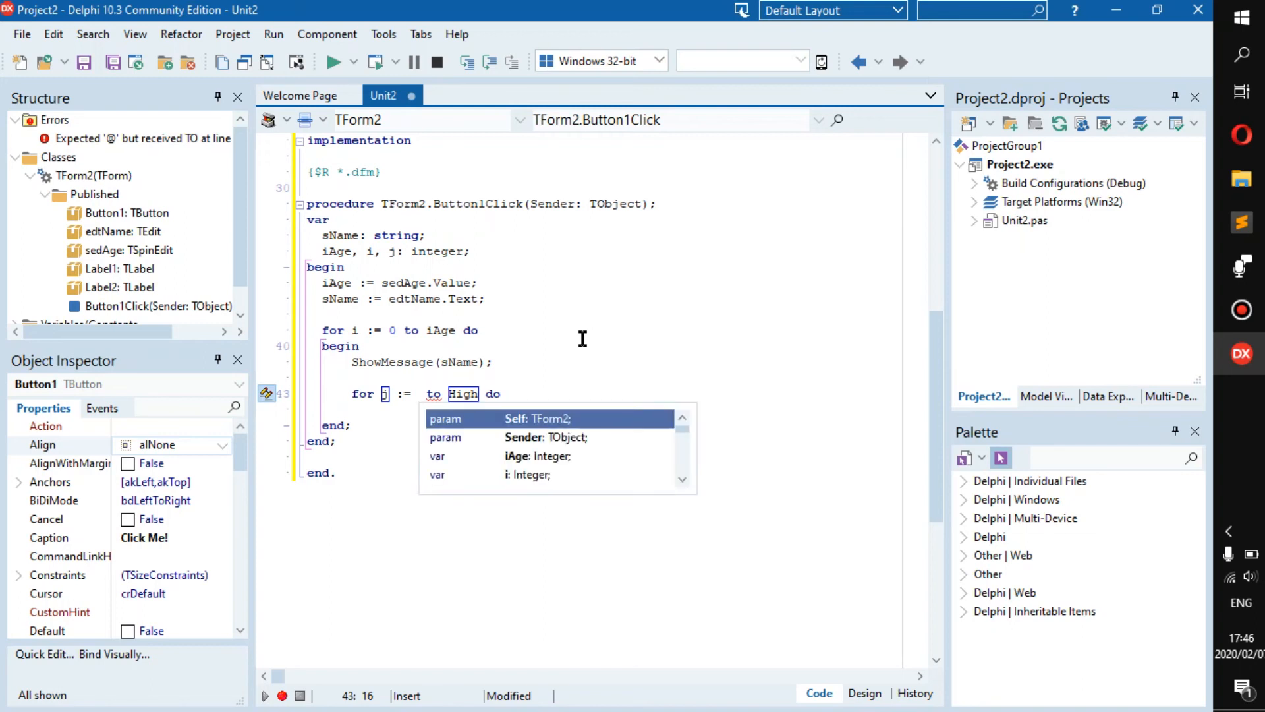
pyautogui.write('len')
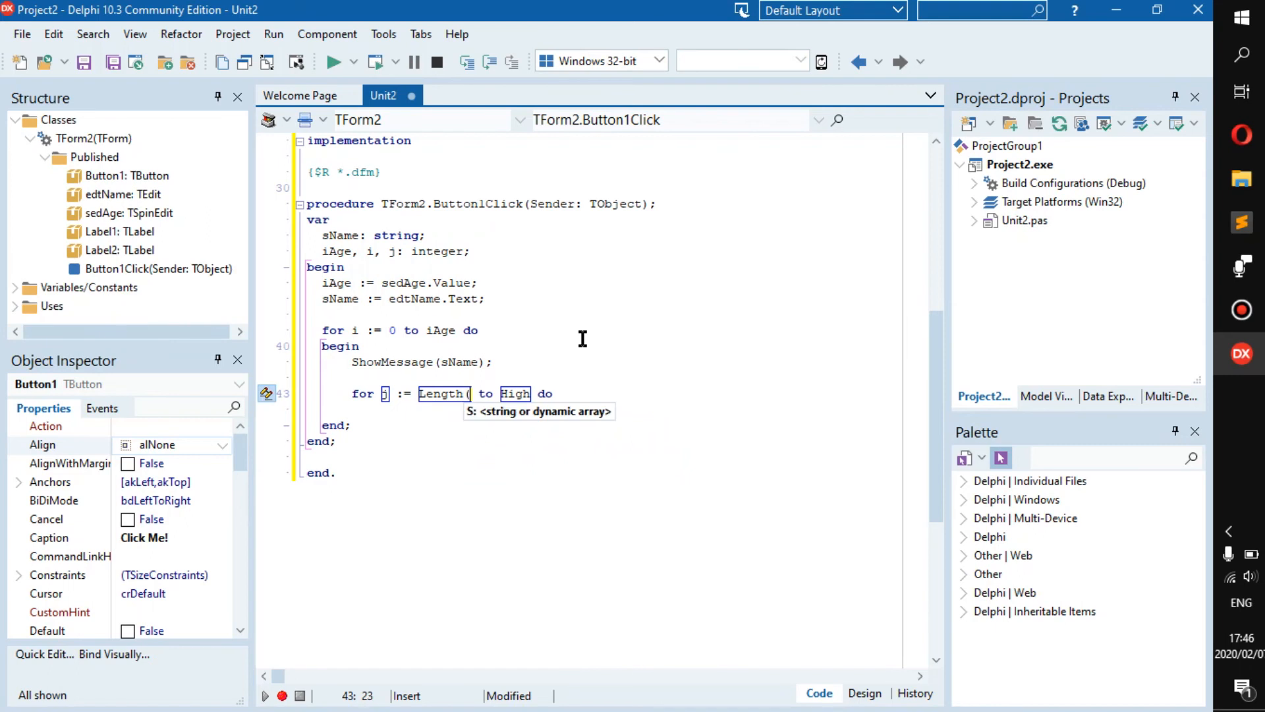
pyautogui.write('sName)')
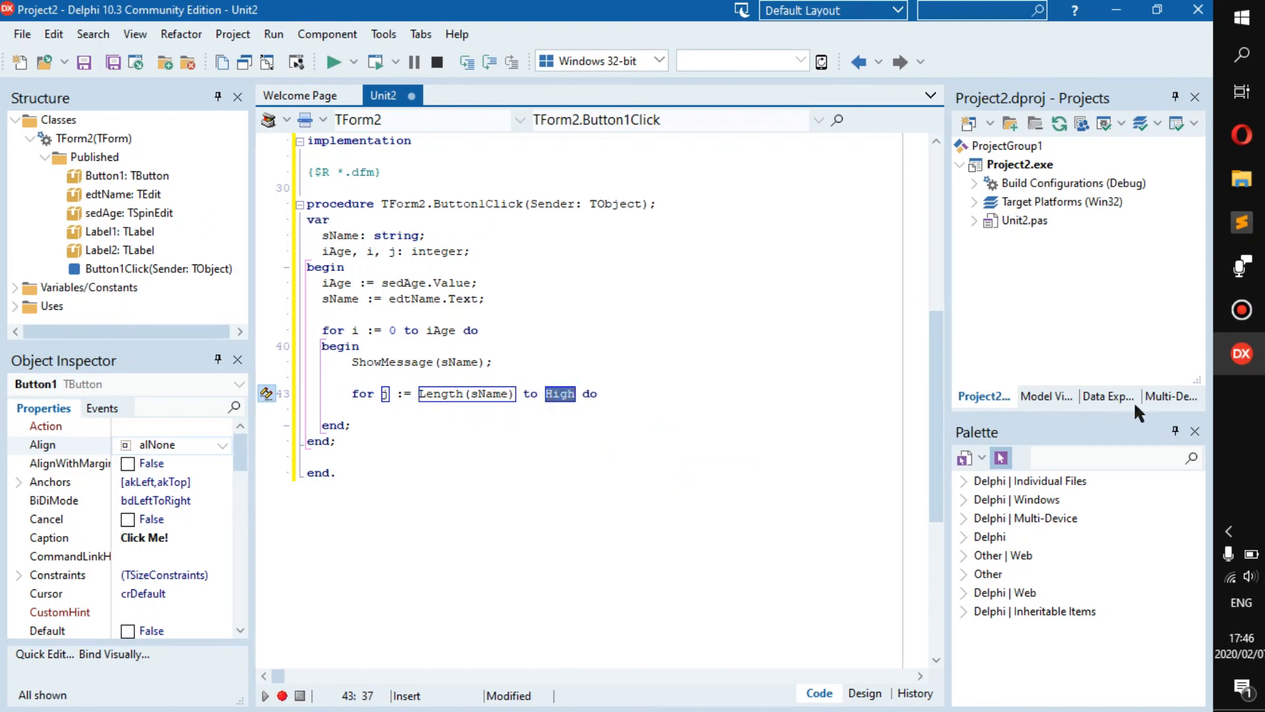
pyautogui.moveTo(1138, 413)
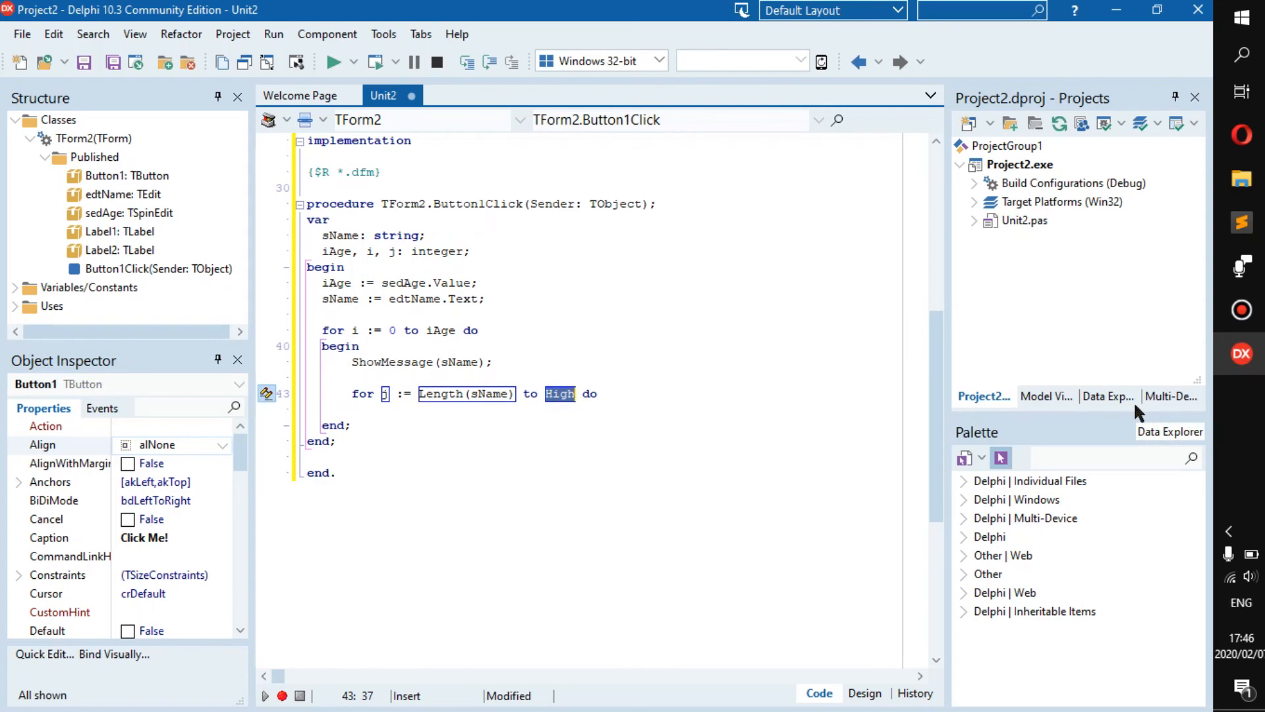
pyautogui.moveTo(1137, 418)
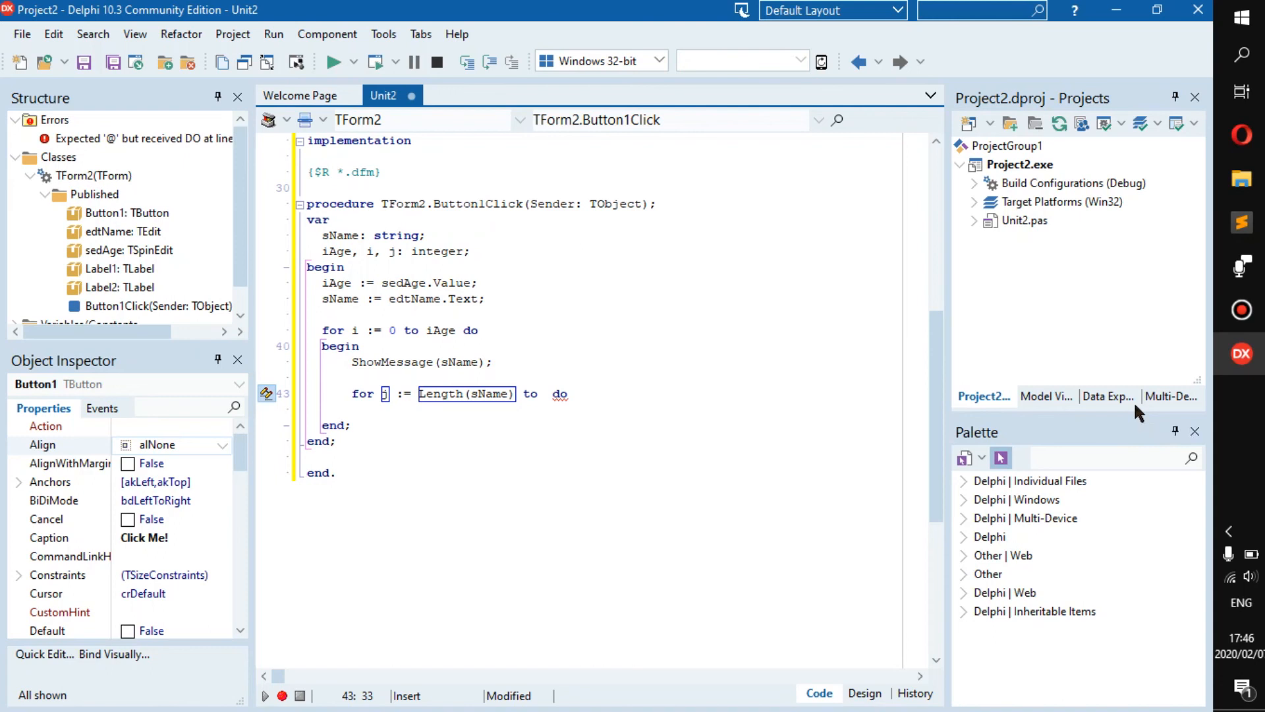
pyautogui.write('40')
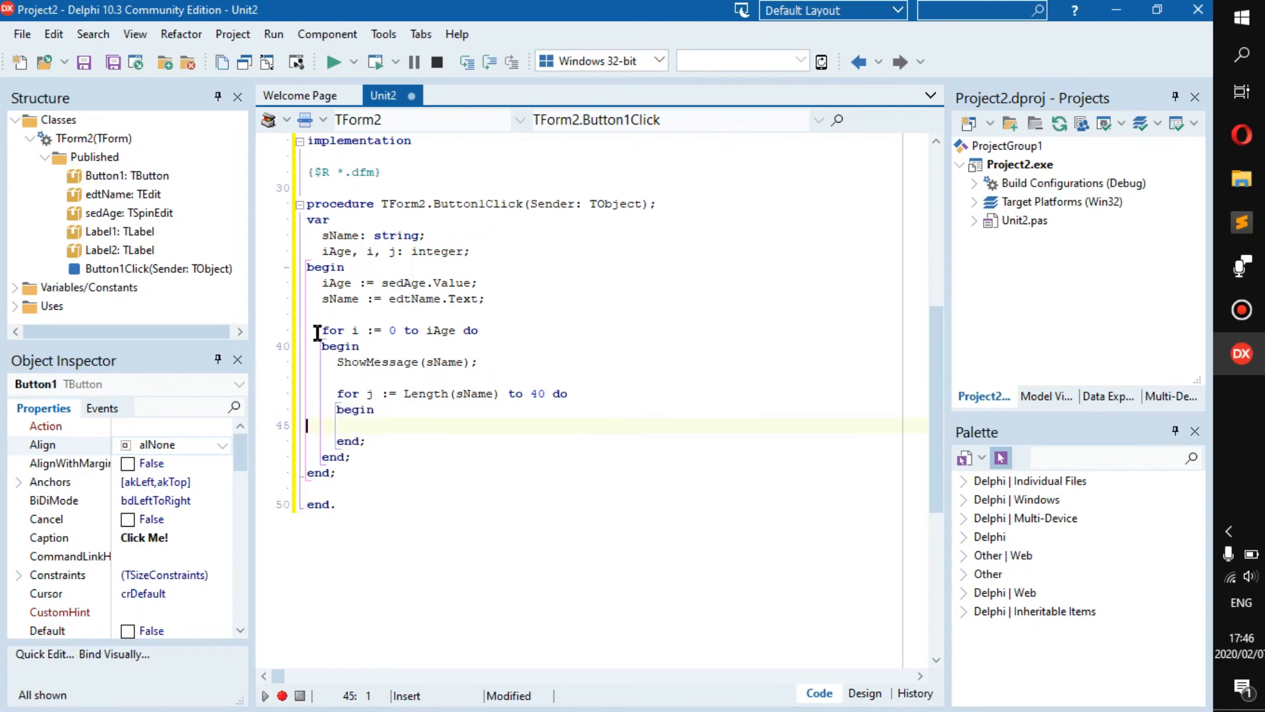
# Step: Begin writing ShowMessage(IntToStr(iAge)) inside the inner loop's begin/end body
pyautogui.moveTo(319, 330); pyautogui.dragTo(361, 346)
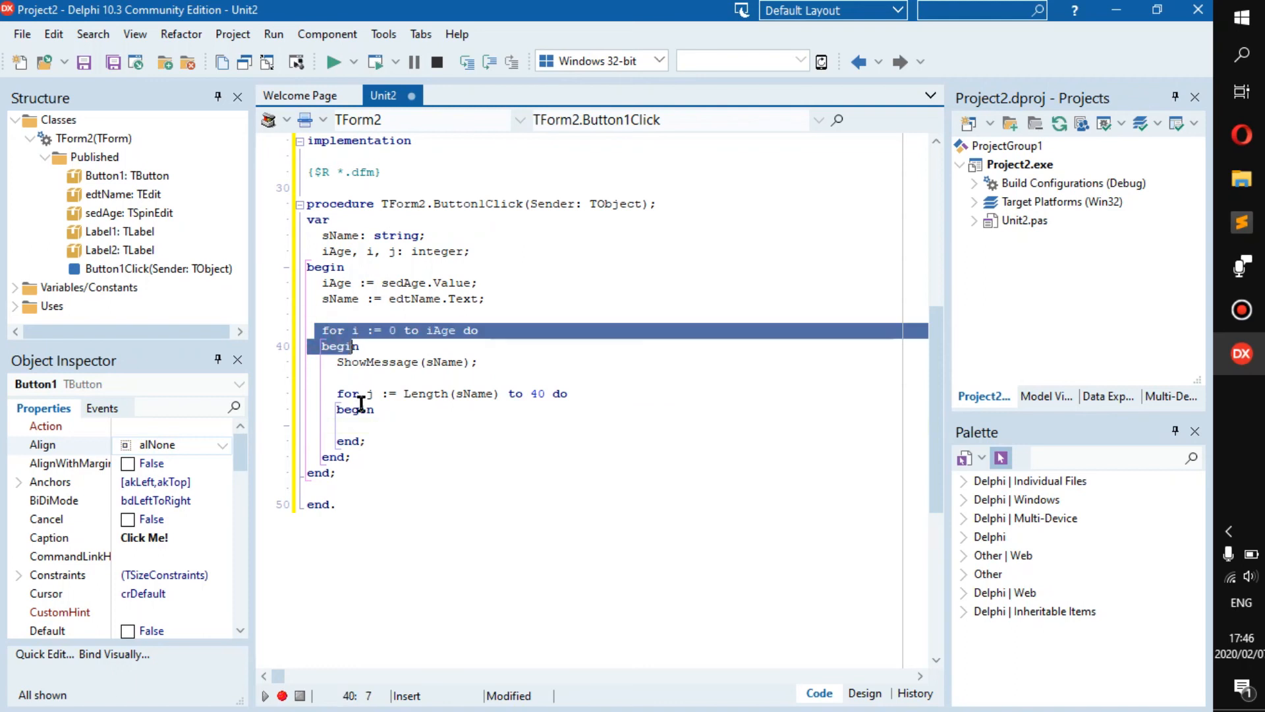
pyautogui.click(412, 425)
pyautogui.write('ShowMessage();')
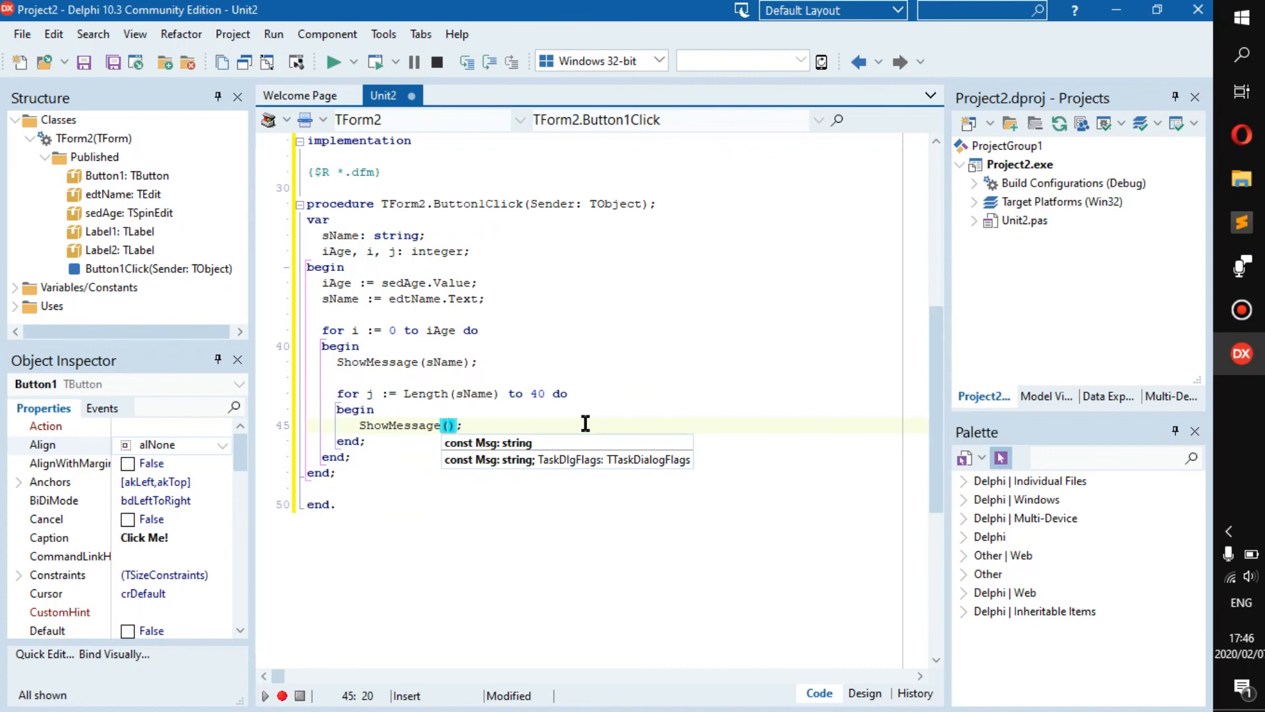
pyautogui.write('in')
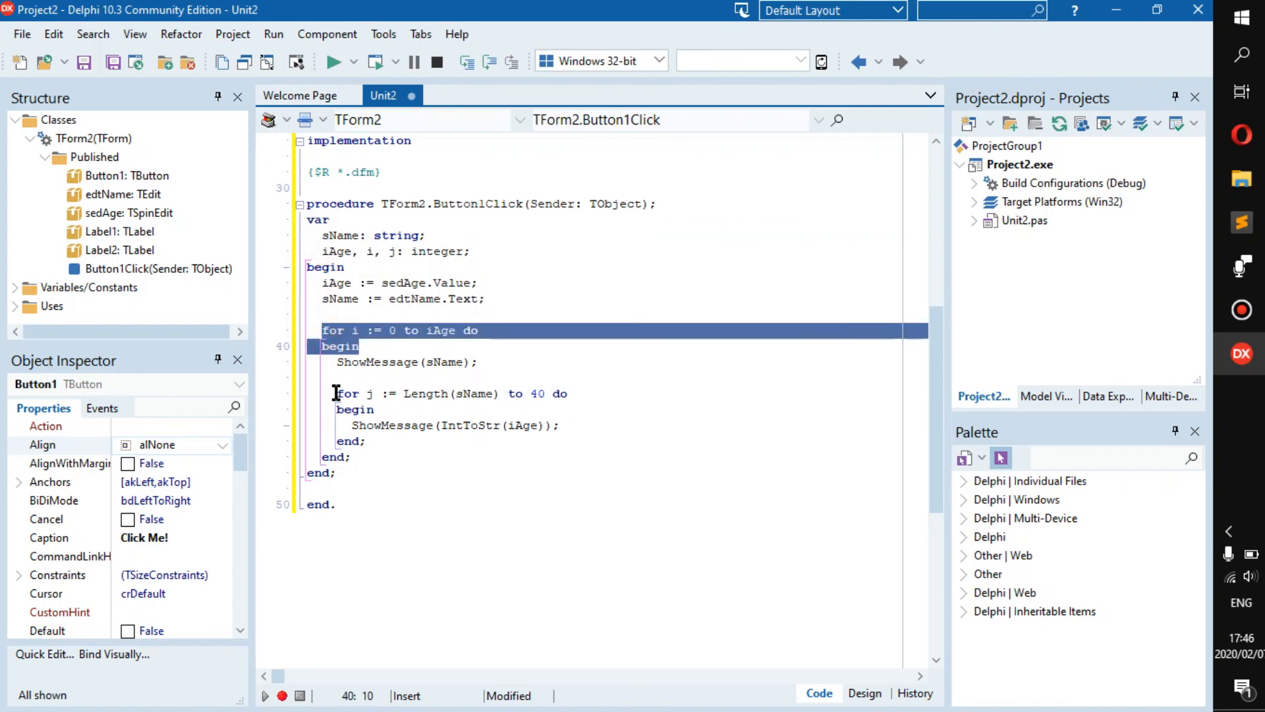
# Step: Review the inner loop block, add a blank line after ShowMessage(sName), and compile Project2
pyautogui.click(335, 394)
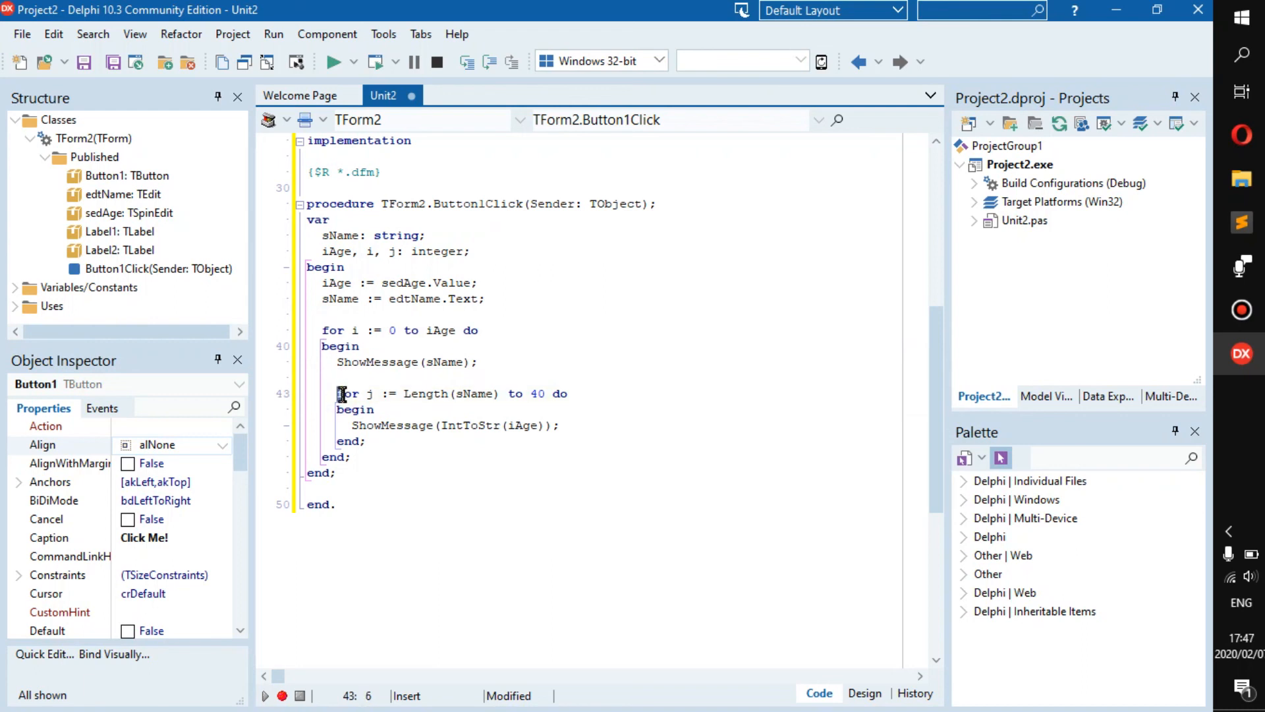
pyautogui.moveTo(337, 392); pyautogui.dragTo(366, 441)
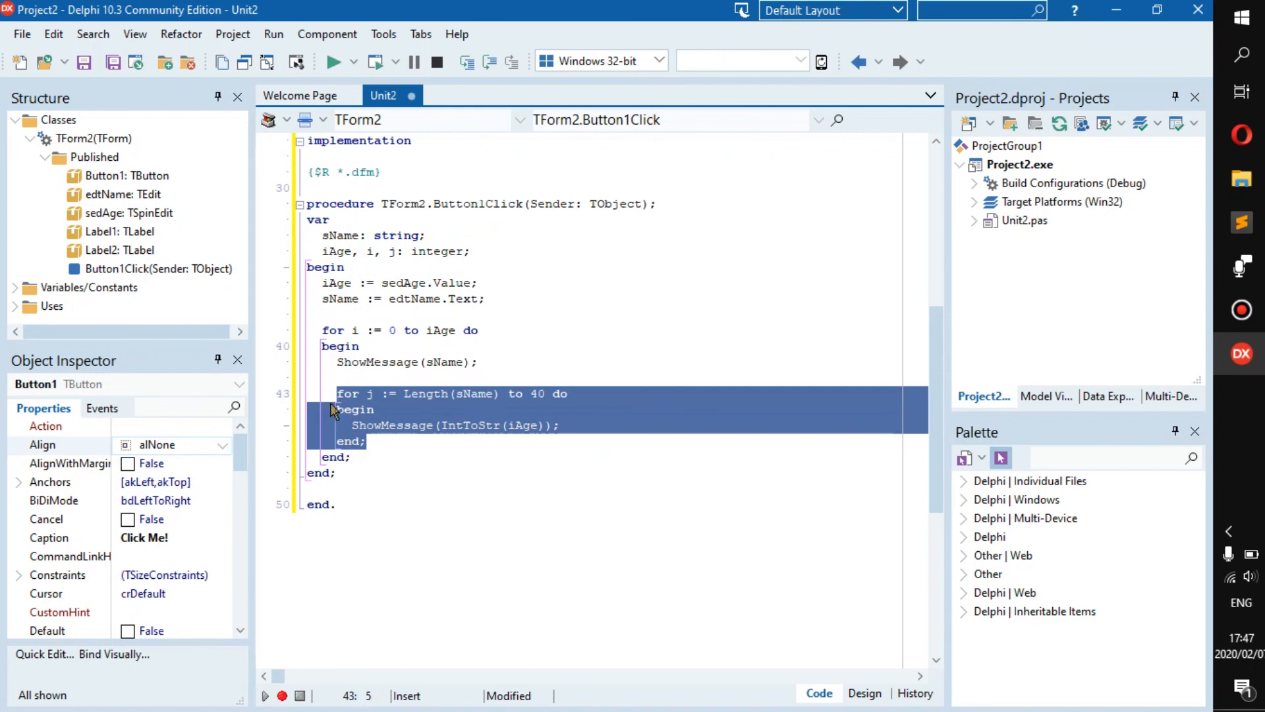
pyautogui.moveTo(427, 412)
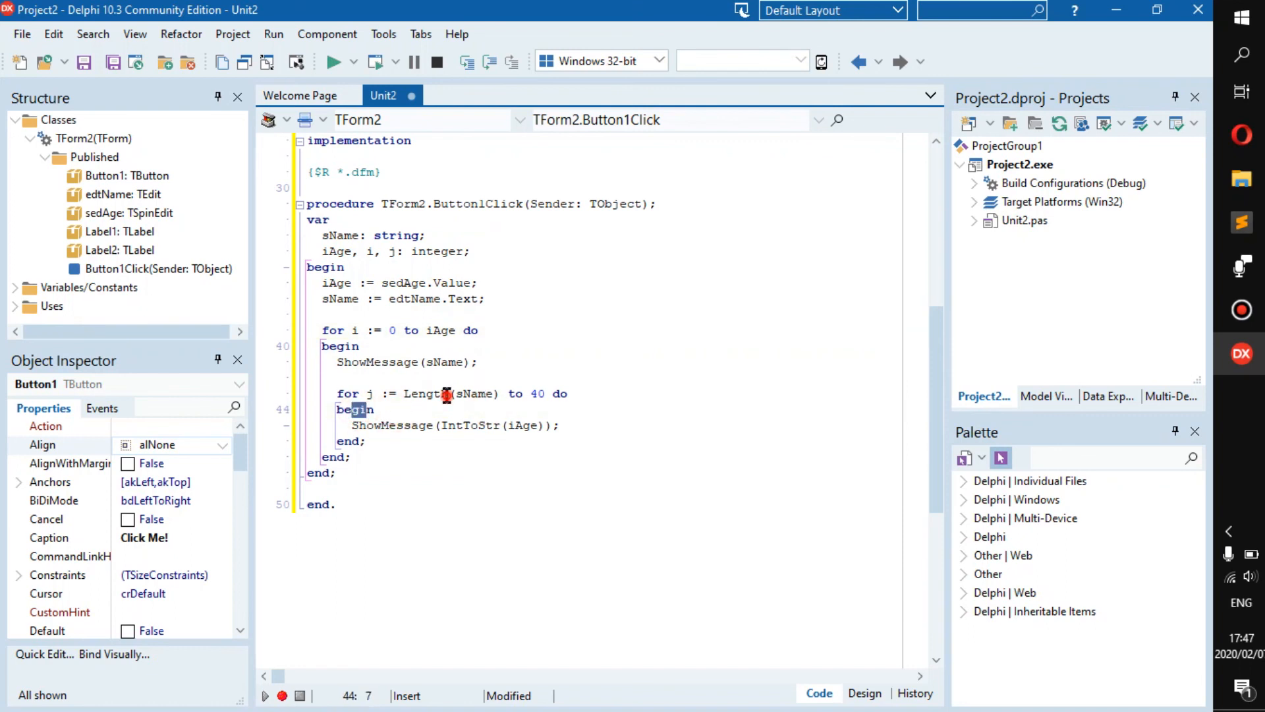
pyautogui.click(515, 379)
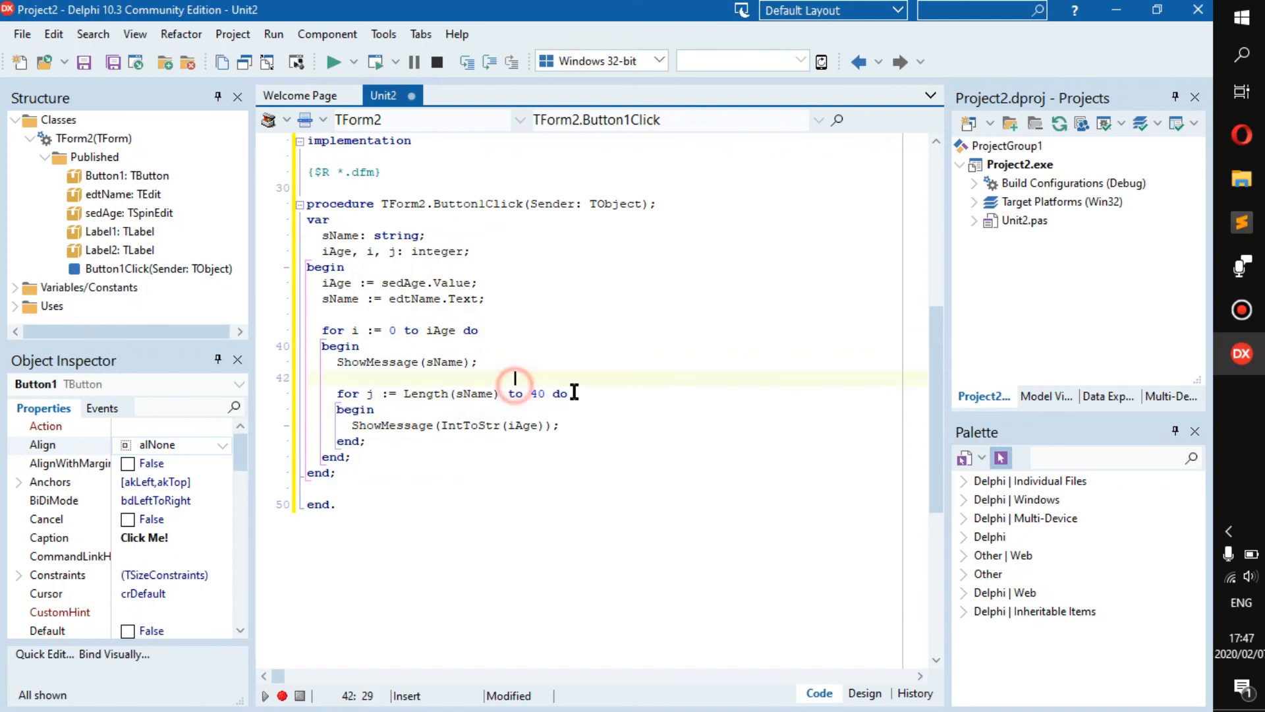
pyautogui.click(588, 394)
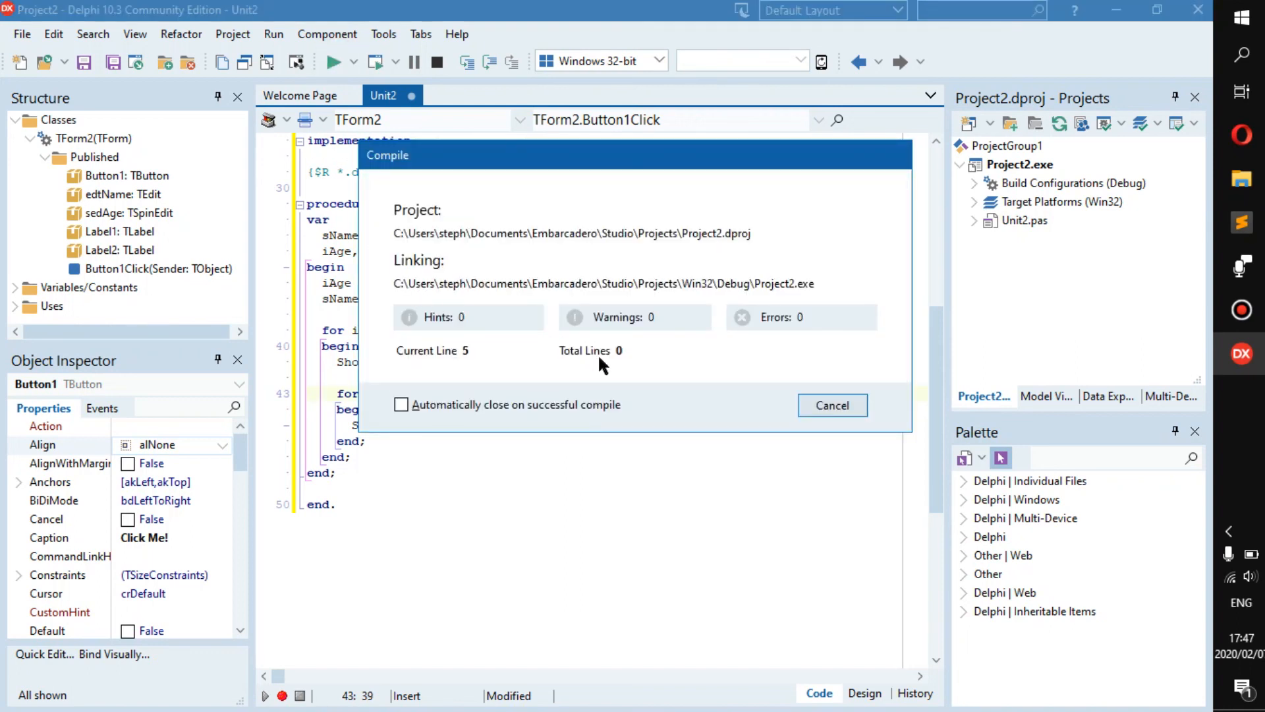
# Step: Set Age to 4, run the handler, and dismiss each ShowMessage dialog
pyautogui.click(831, 405)
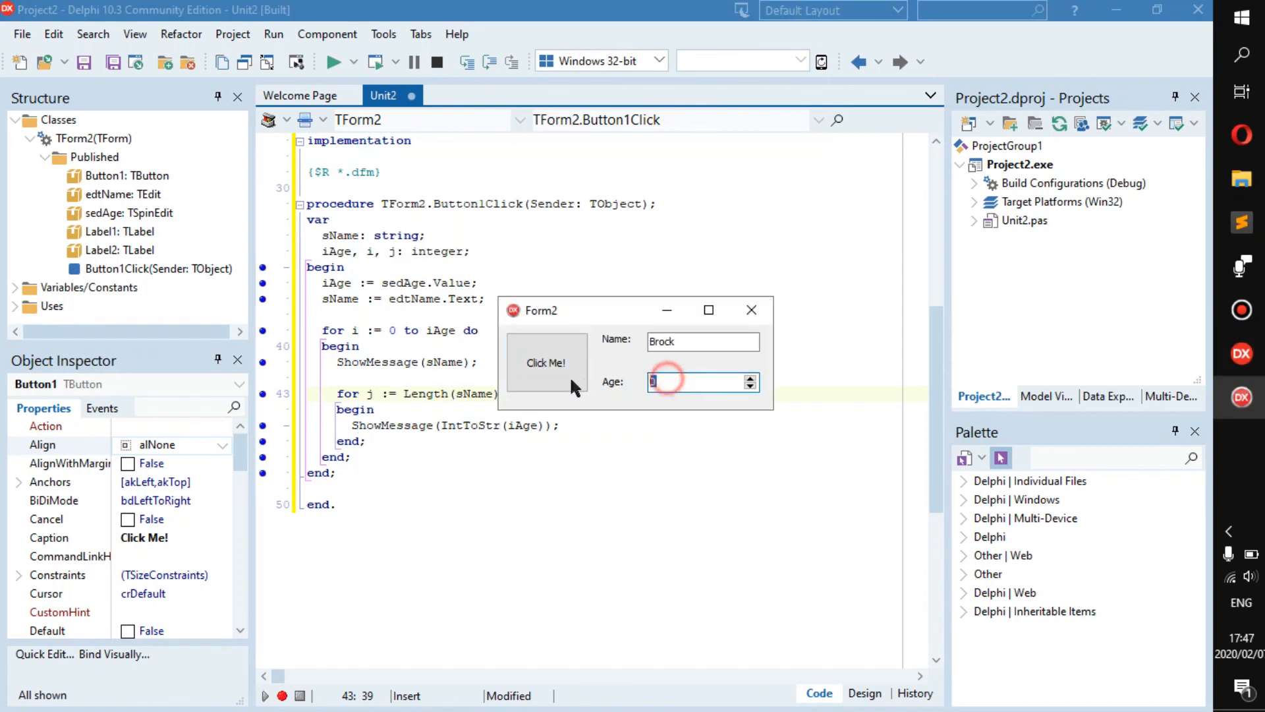
pyautogui.write('4')
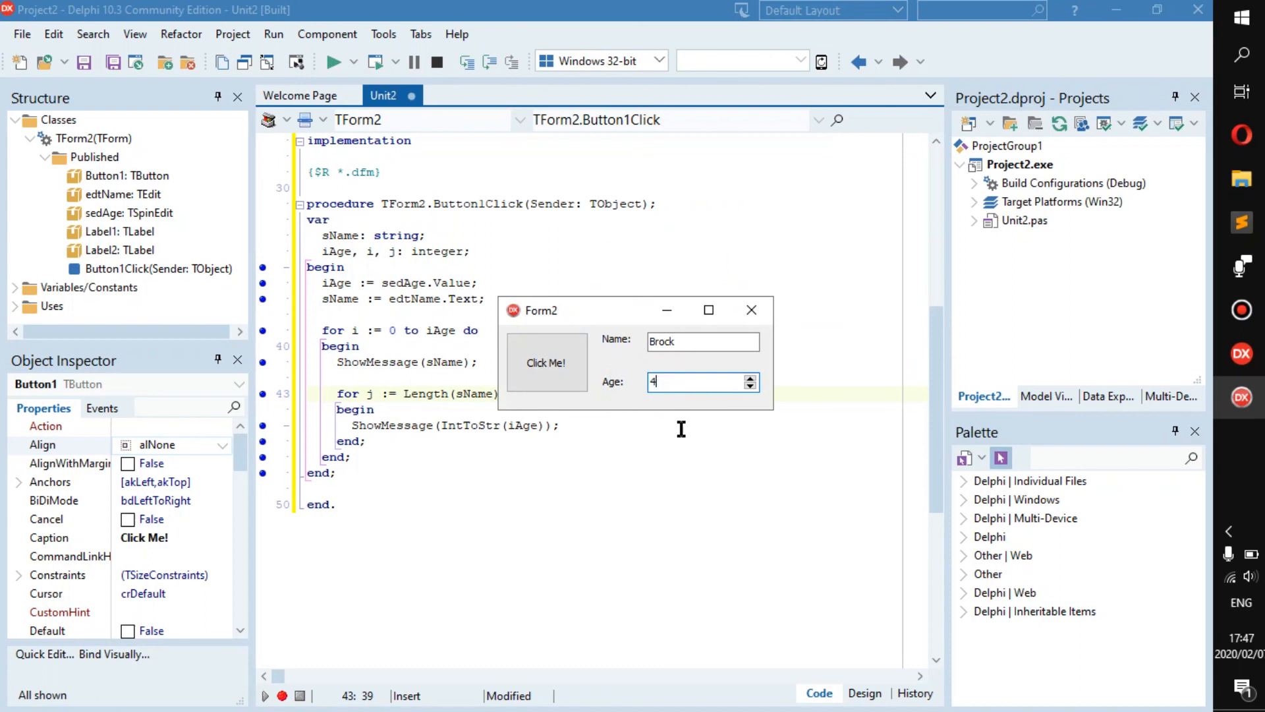
pyautogui.click(547, 362)
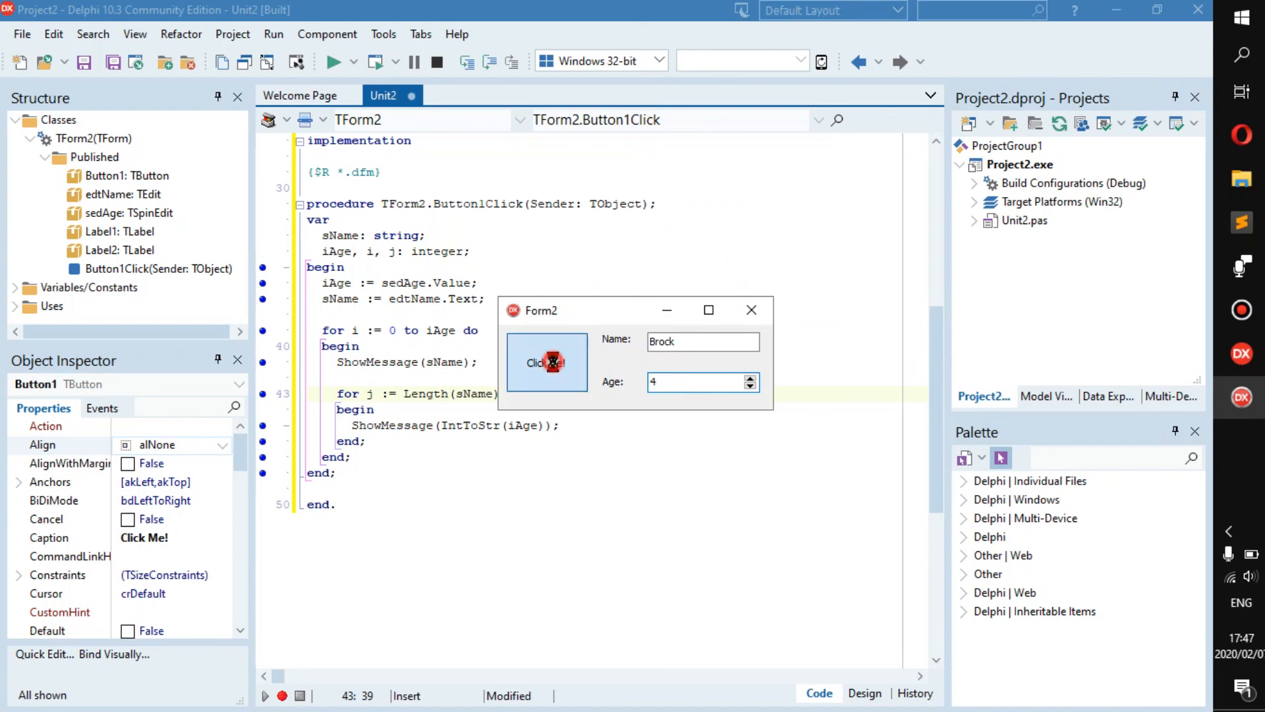
pyautogui.click(547, 363)
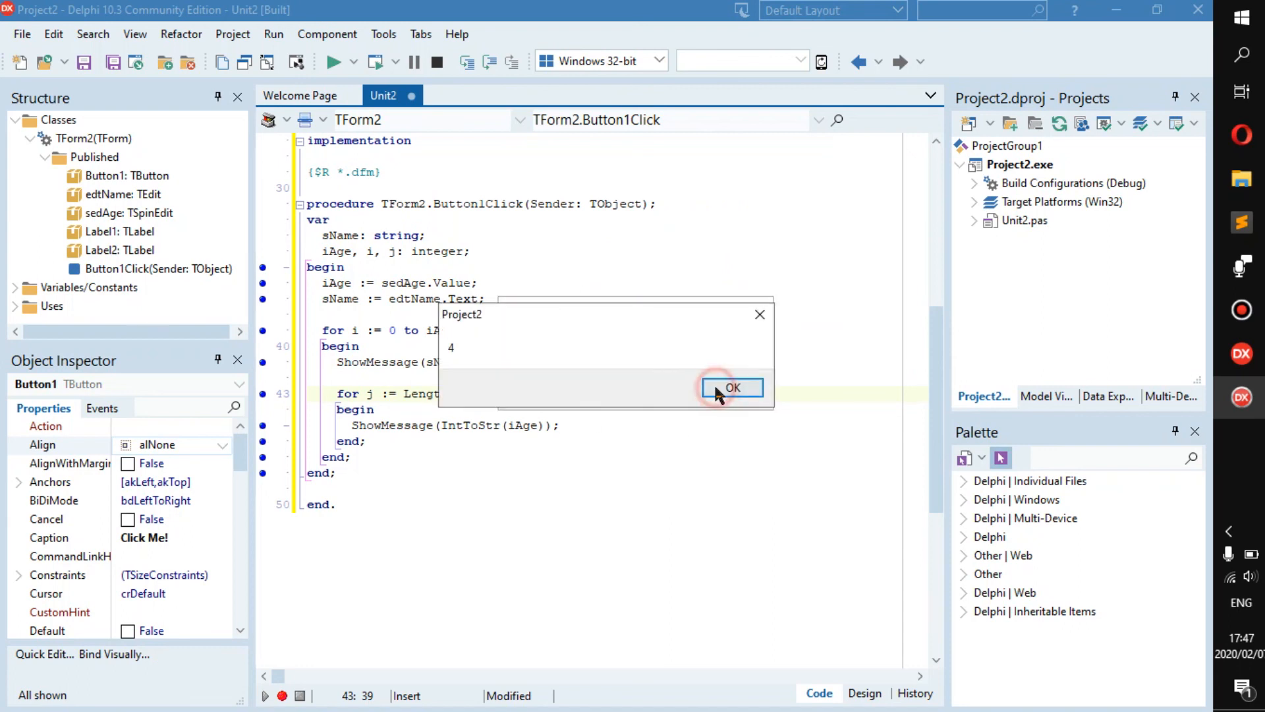
pyautogui.click(732, 388)
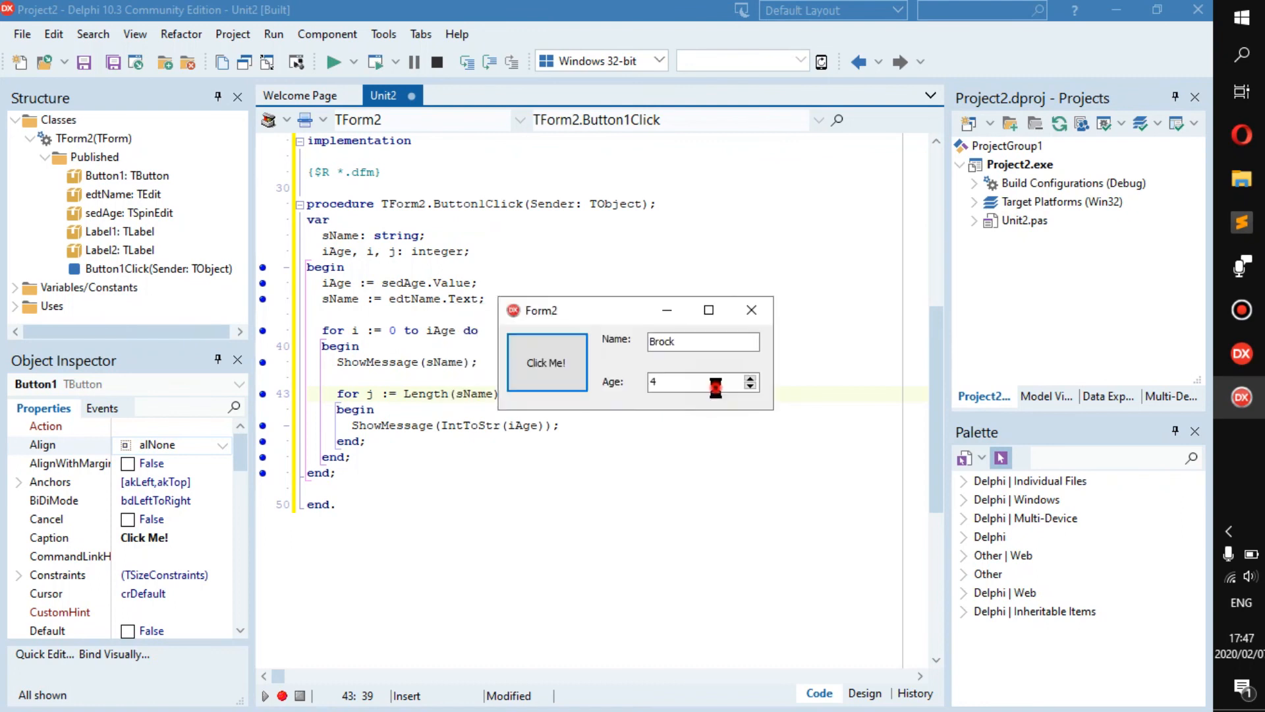
pyautogui.click(547, 362)
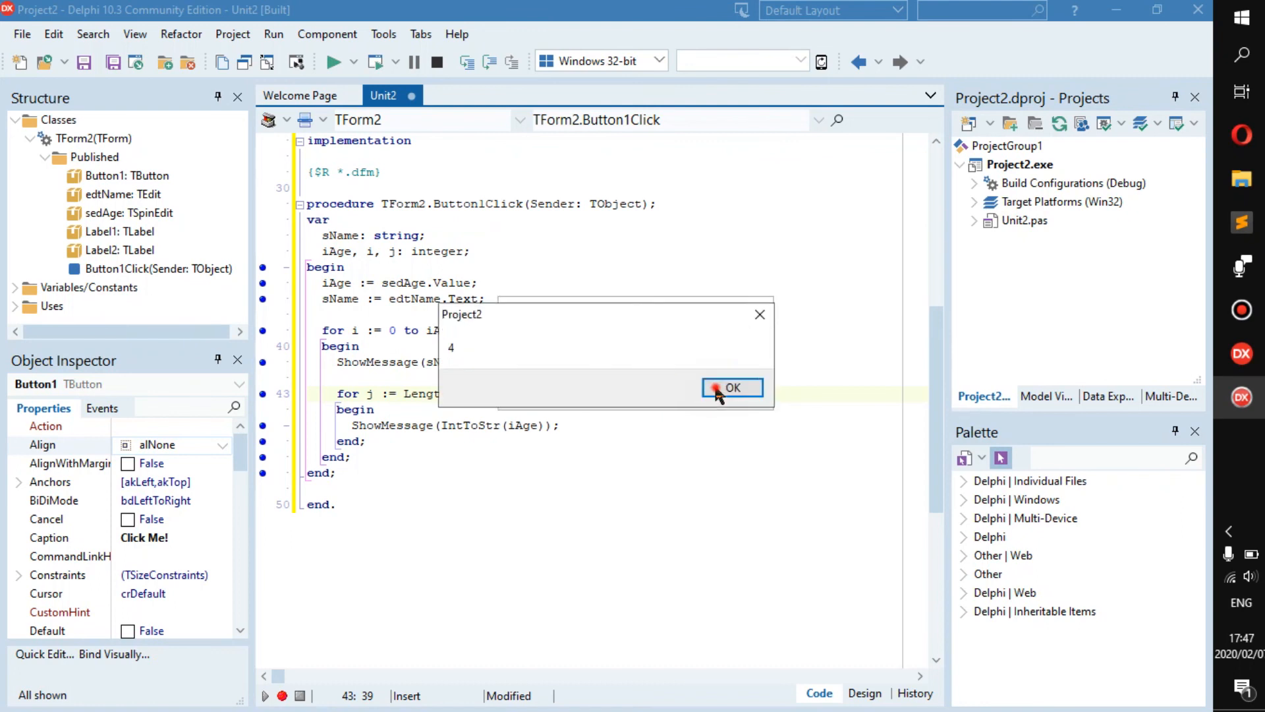
pyautogui.click(732, 387)
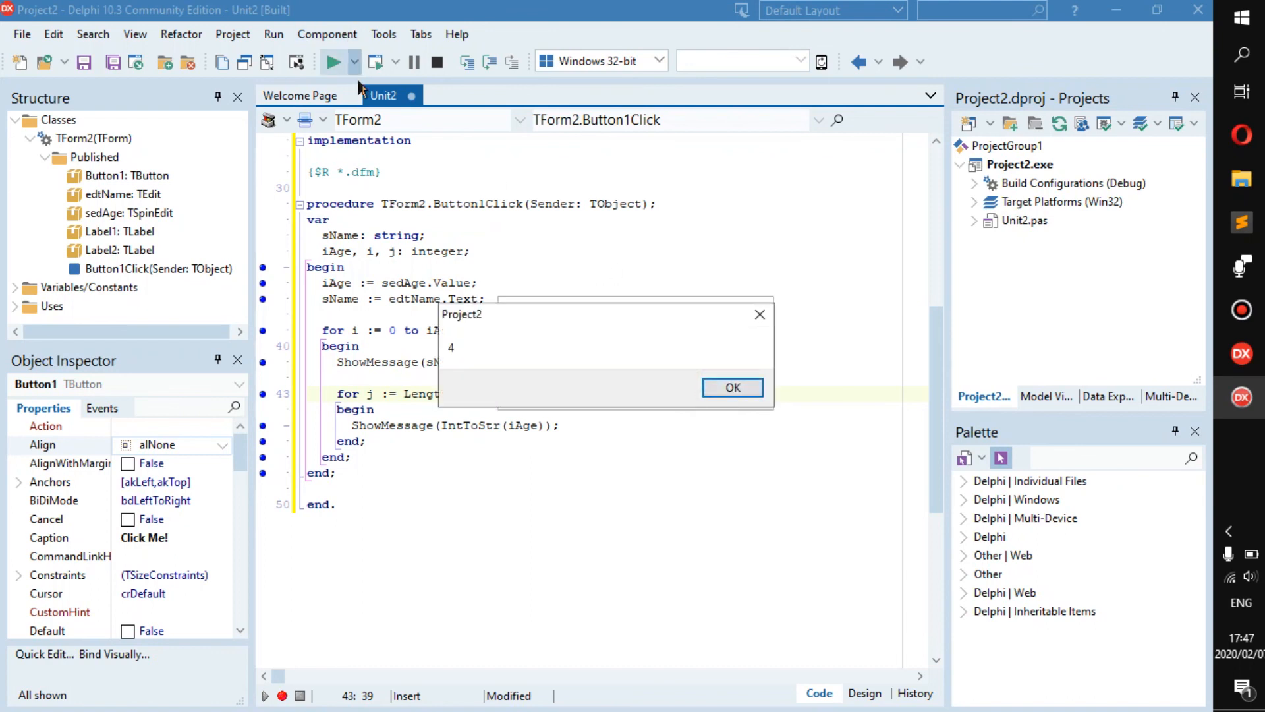
# Step: Bring the Button1Click code with the nested j loop back in front of the message box
pyautogui.click(732, 387)
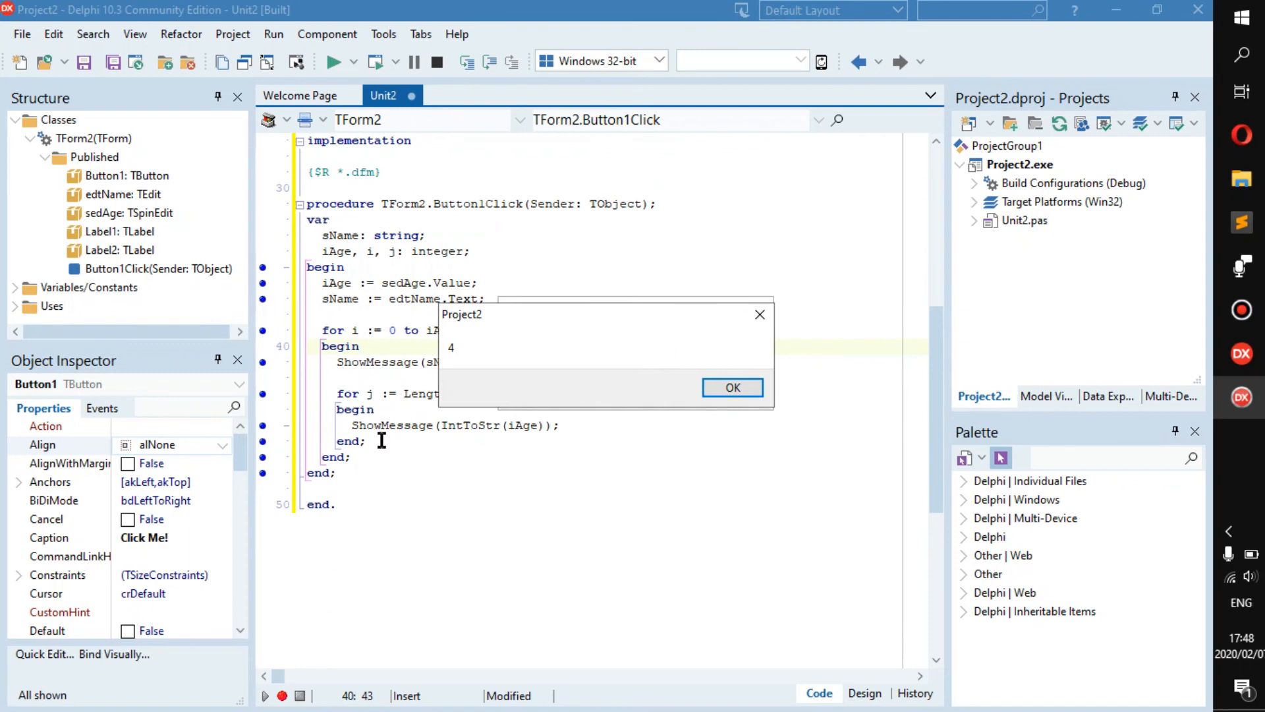
pyautogui.click(733, 387)
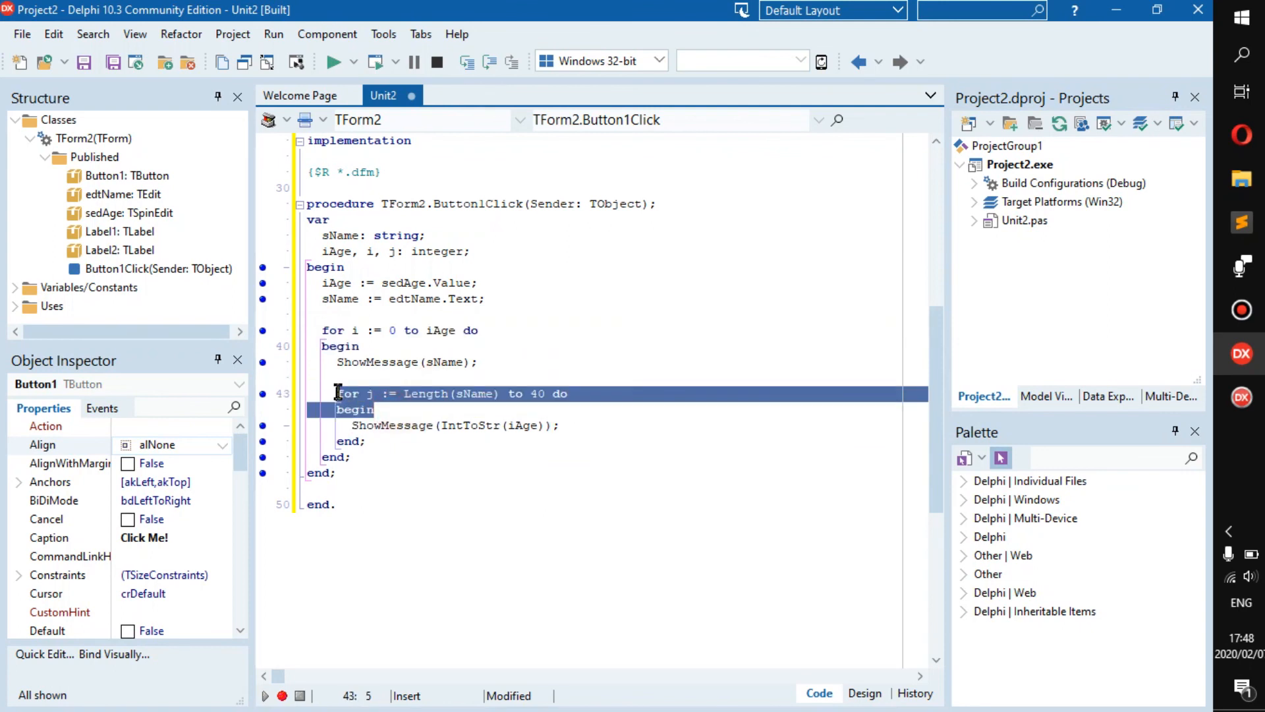
pyautogui.click(365, 394)
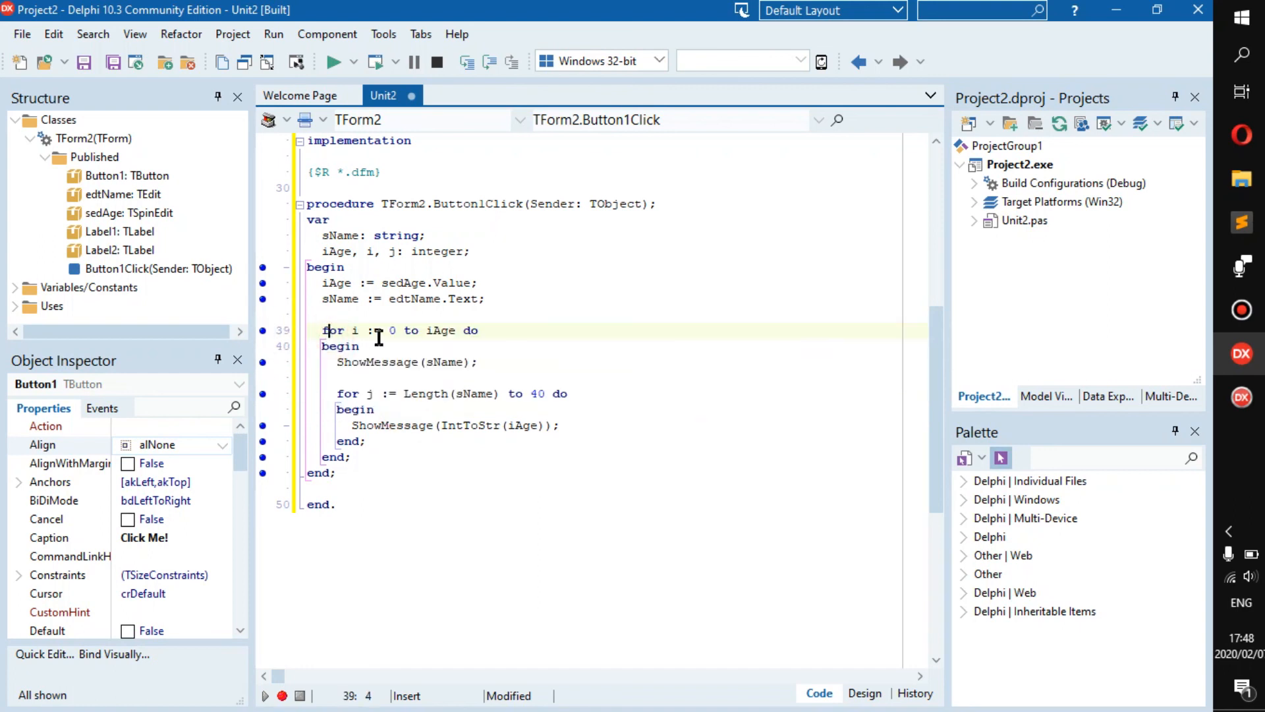
pyautogui.moveTo(322, 330); pyautogui.dragTo(360, 346)
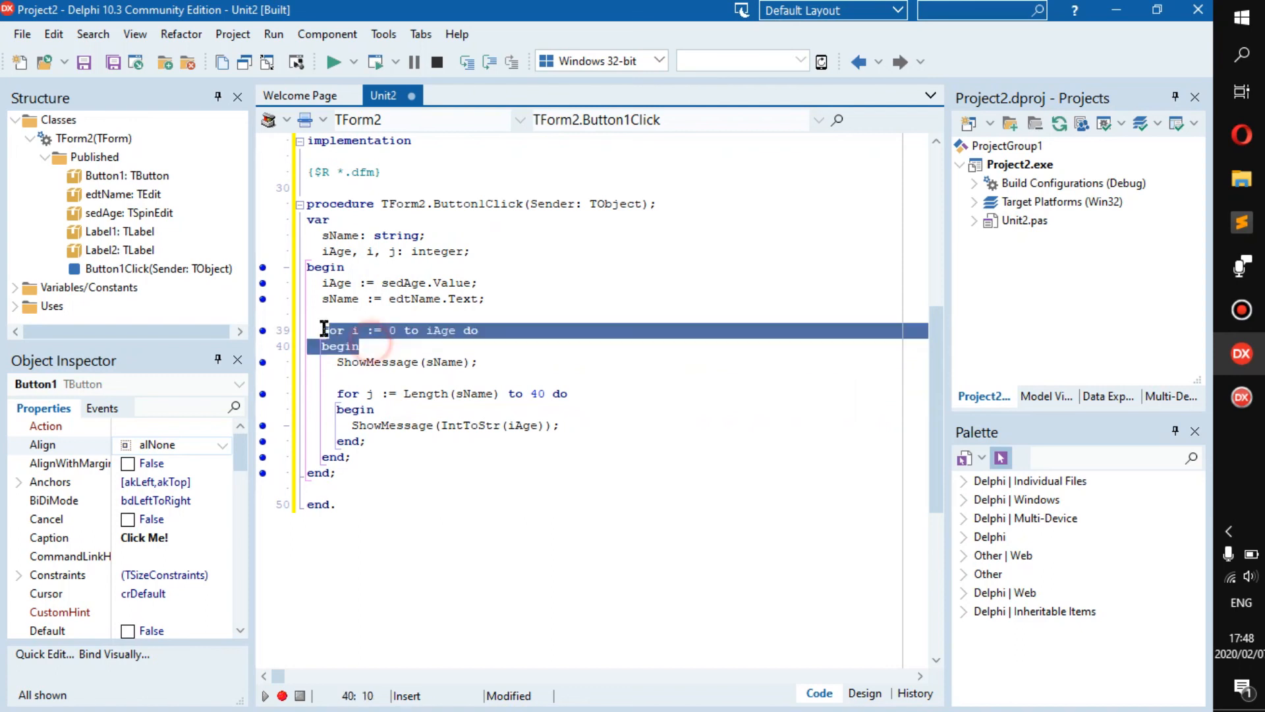